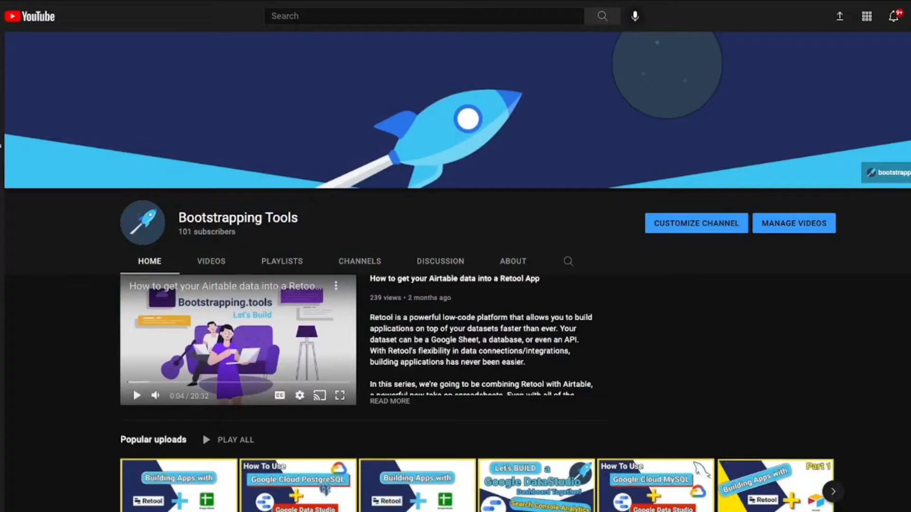
Step: Scroll down through the generateTOC code in Code.gs
{"action": "scroll", "scroll_direction": "down", "scroll_amount": 3}
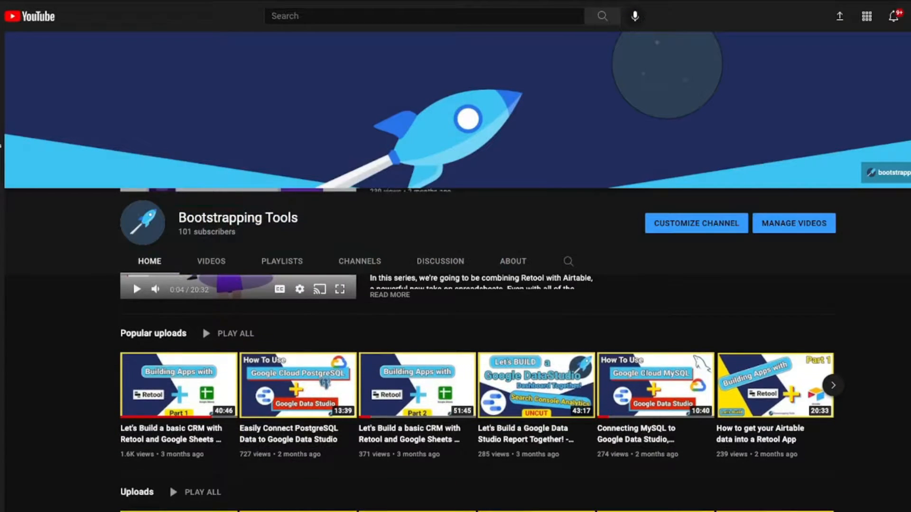
{"action": "scroll", "scroll_direction": "down", "scroll_amount": 3}
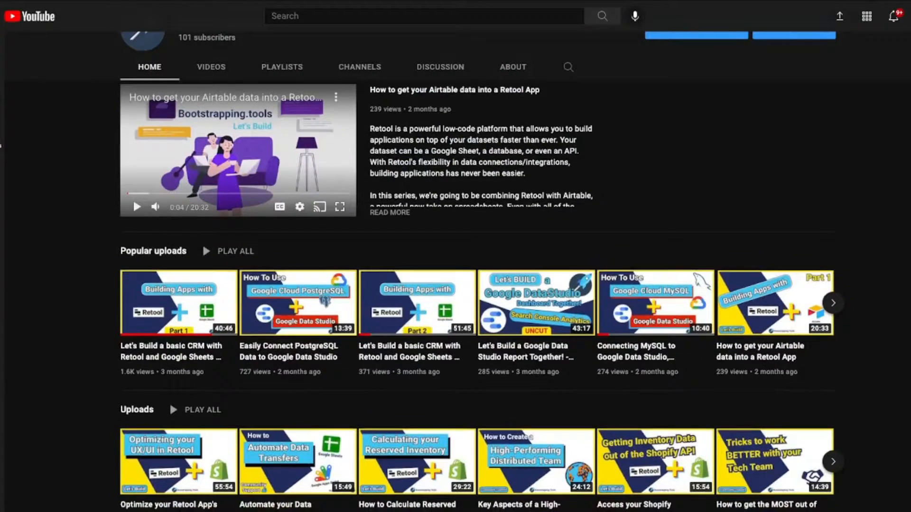
{"action": "scroll", "scroll_direction": "down", "scroll_amount": 3}
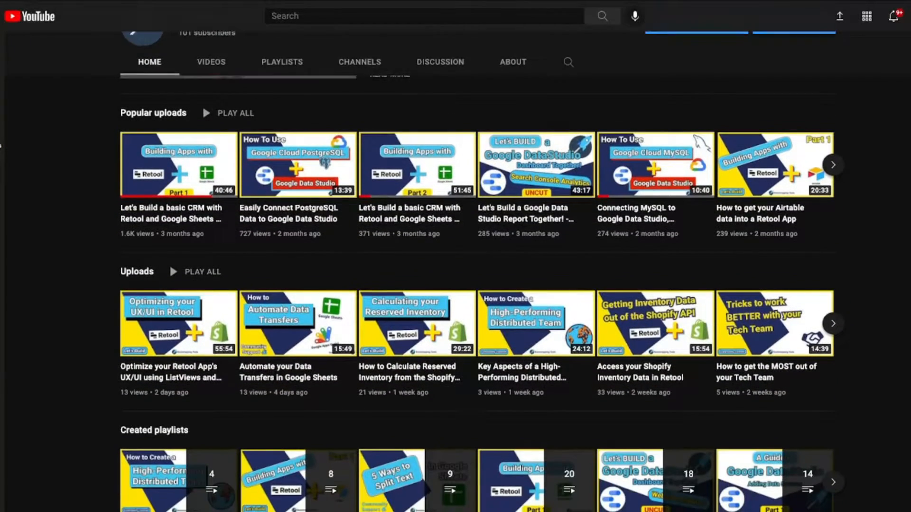
{"action": "scroll", "scroll_direction": "down", "scroll_amount": 3}
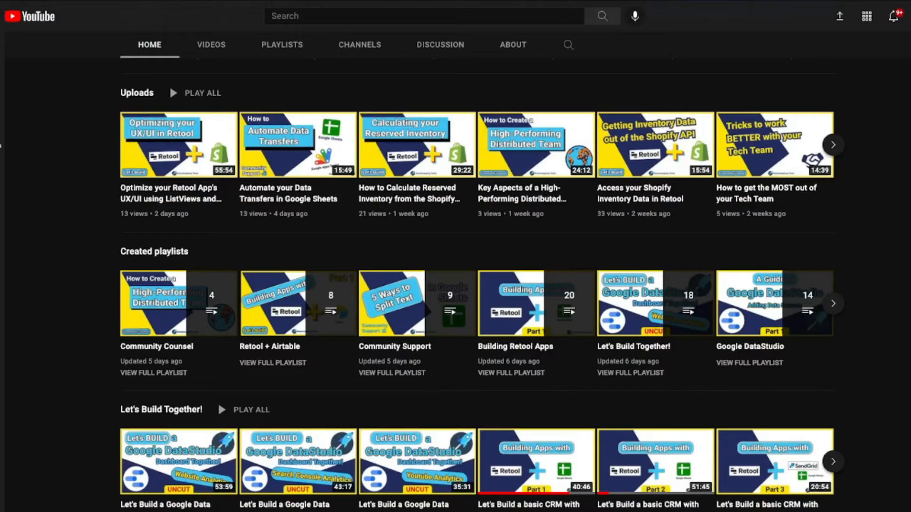
{"action": "scroll", "scroll_direction": "down", "scroll_amount": 3}
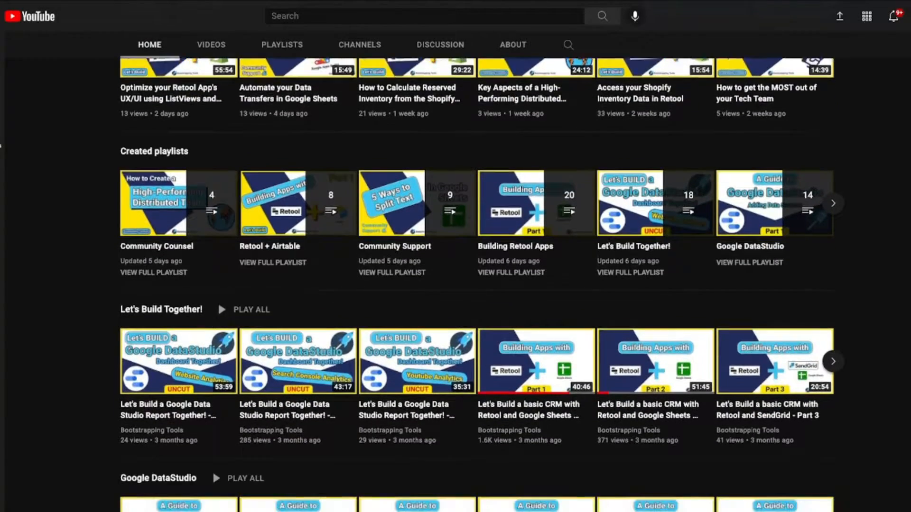
{"action": "scroll", "scroll_direction": "down", "scroll_amount": 3}
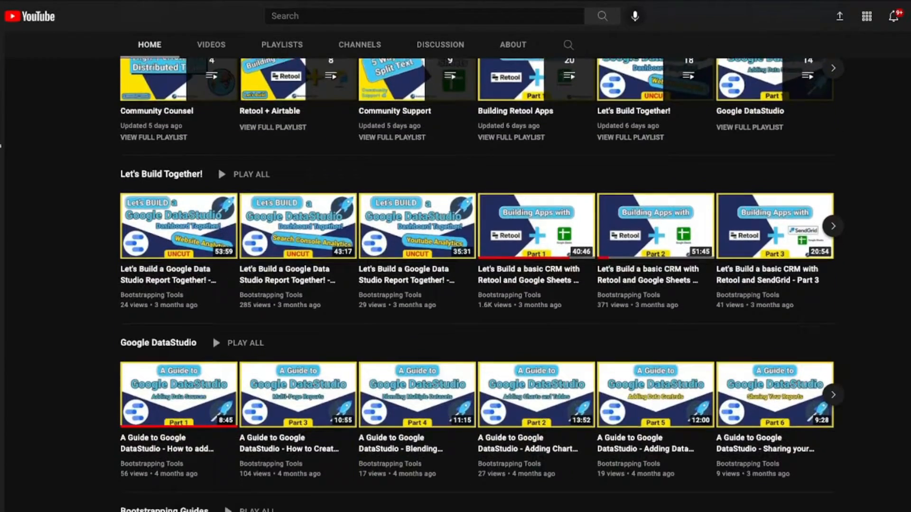
{"action": "scroll", "scroll_direction": "down", "scroll_amount": 3}
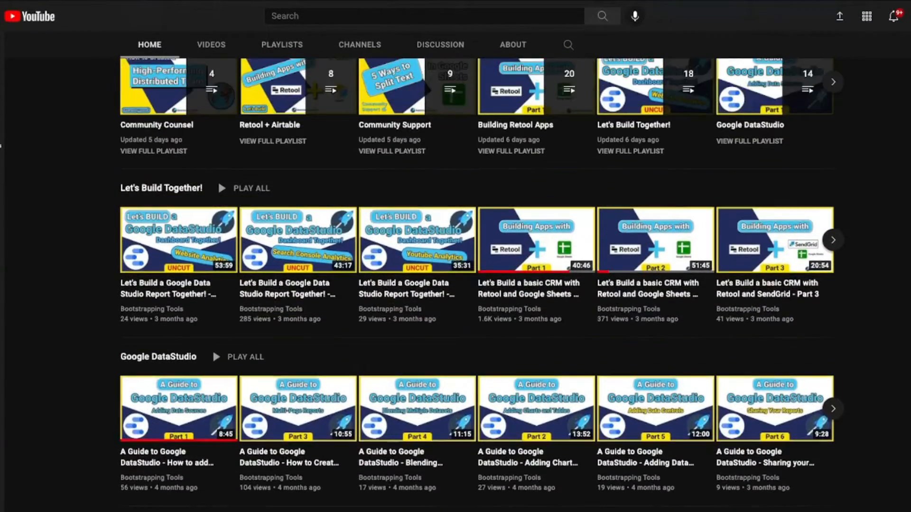
{"action": "scroll", "scroll_direction": "down", "scroll_amount": 3}
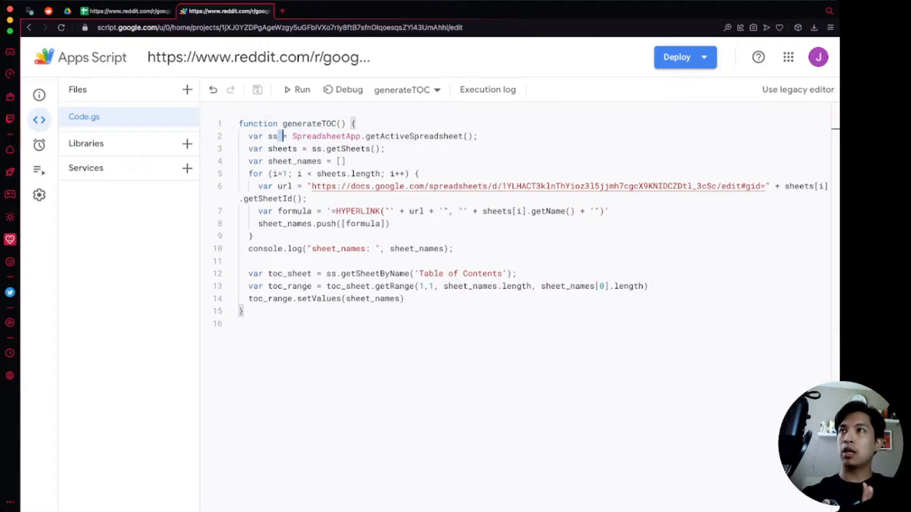
Step: Highlight ss, sheet_names, HYPERLINK and the pushed formula value, then view the spreadsheet
{"action": "double_click", "coordinate": [347, 149]}
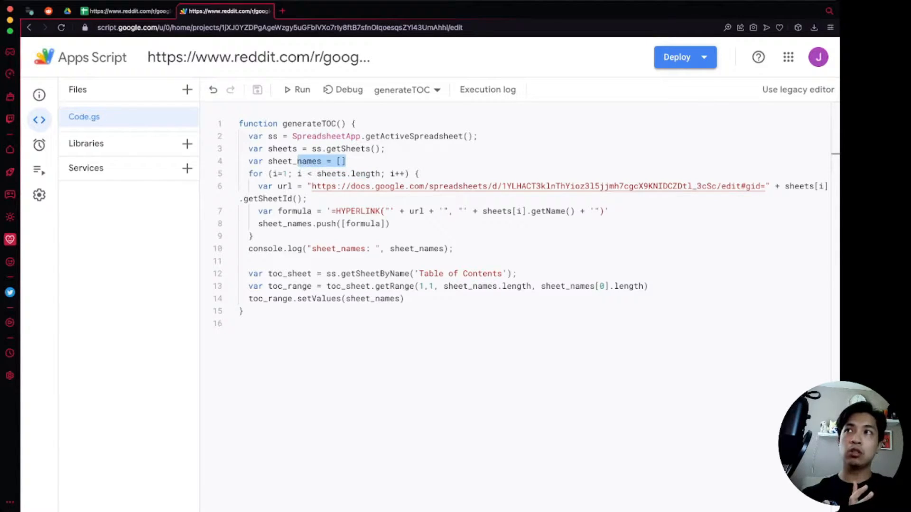
{"action": "double_click", "coordinate": [357, 211]}
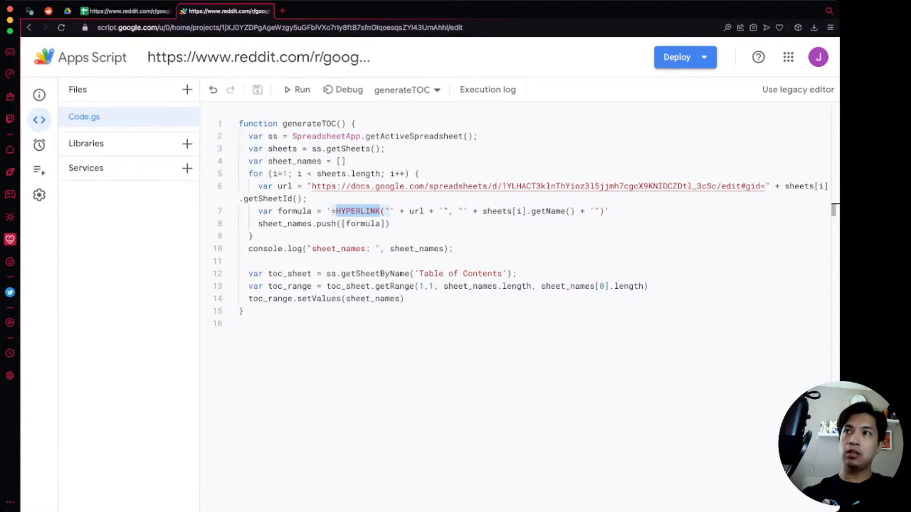
{"action": "double_click", "coordinate": [361, 223]}
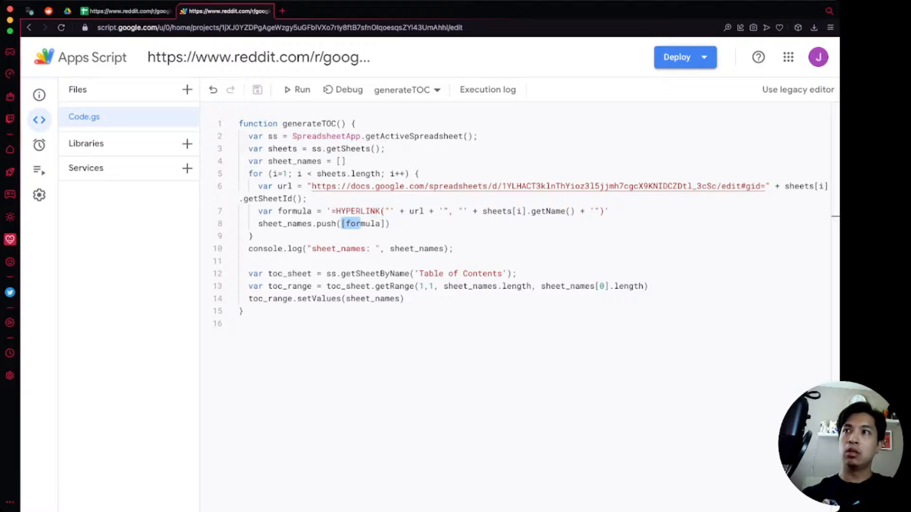
{"action": "double_click", "coordinate": [461, 274]}
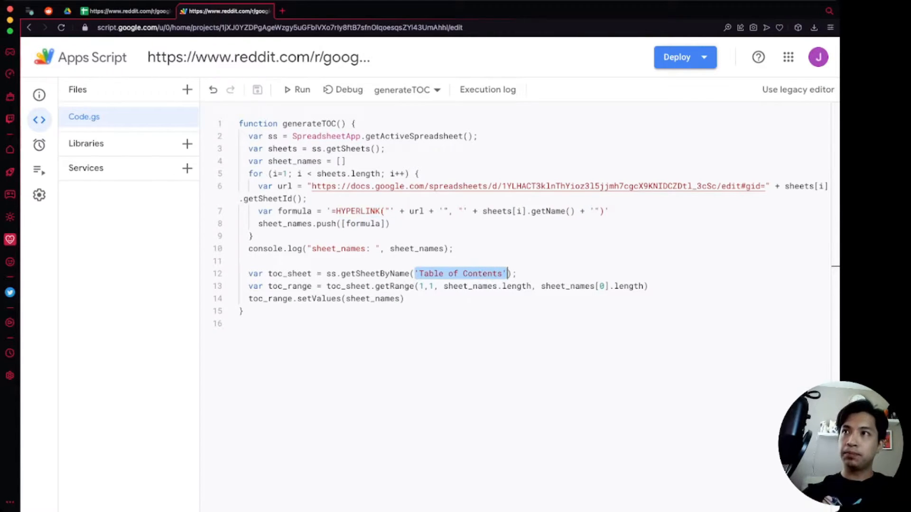
{"action": "left_click", "coordinate": [127, 11]}
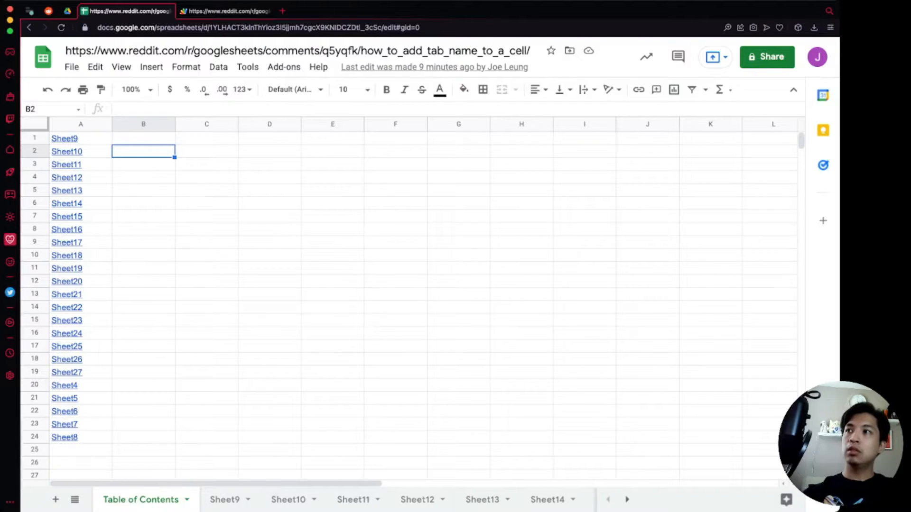
{"action": "left_click", "coordinate": [206, 333]}
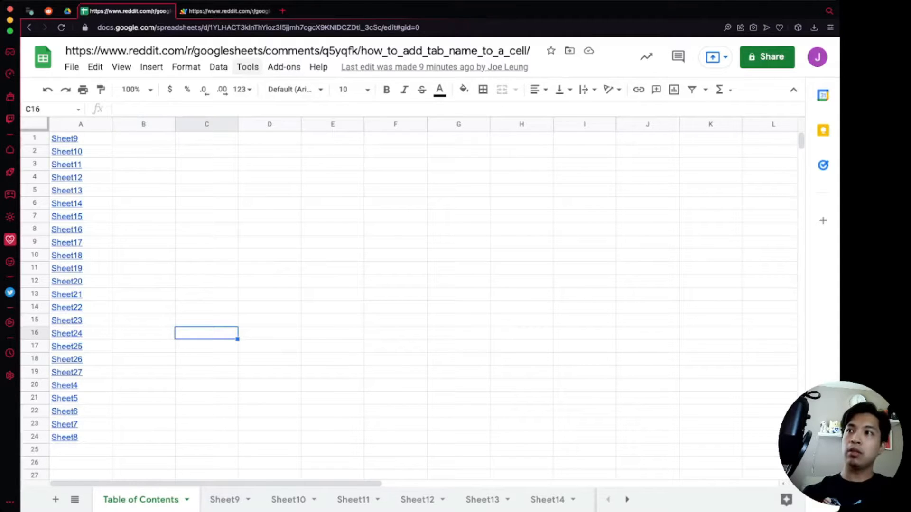
{"action": "left_click", "coordinate": [247, 67]}
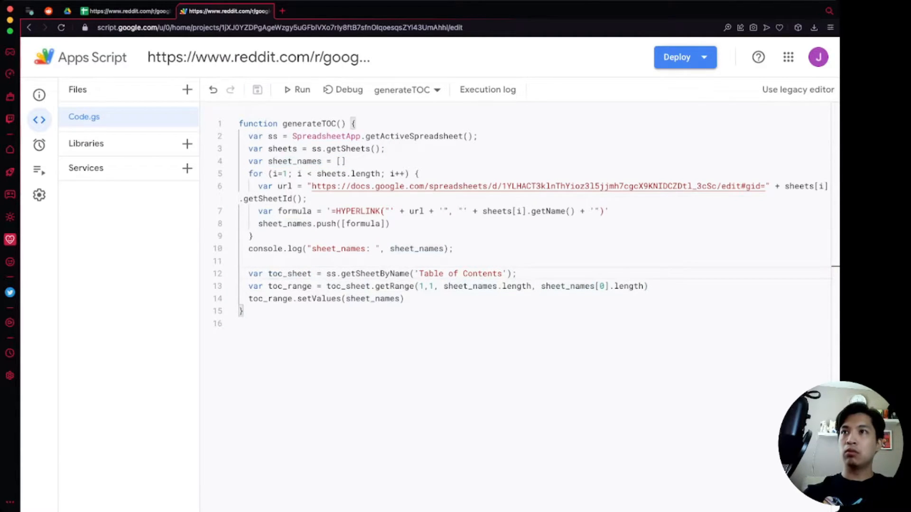
Step: Insert toc_sheet.getDataRange().clearContent(); after the sheet lookup, then return to the spreadsheet
{"action": "key", "text": "Enter"}
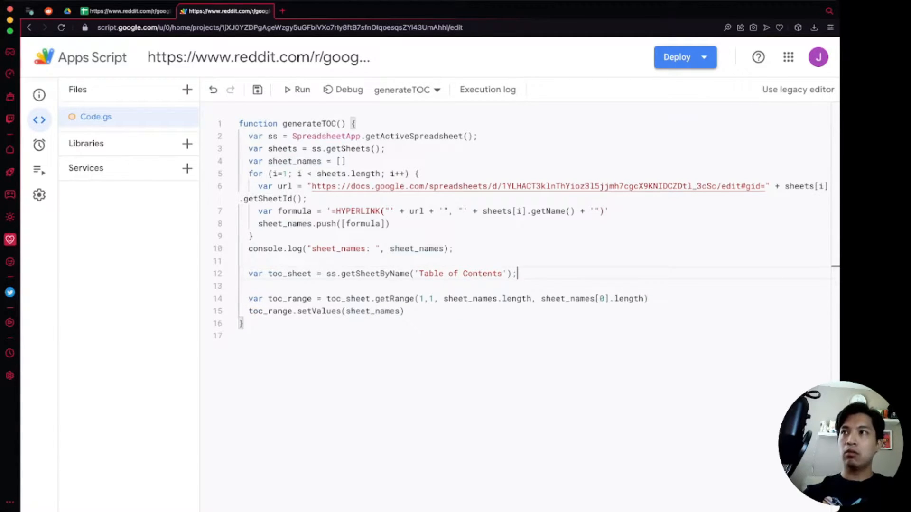
{"action": "key", "text": "Enter"}
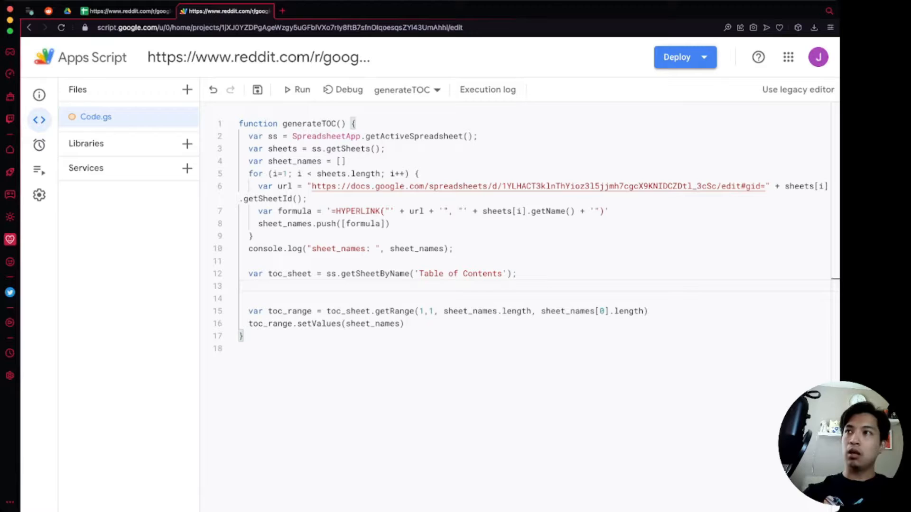
{"action": "type", "text": "toc_sheet.getDataRange("}
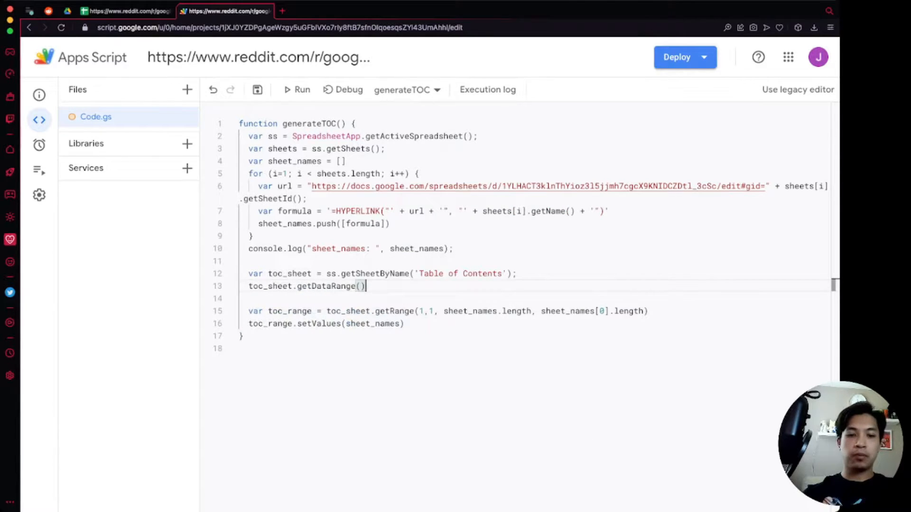
{"action": "type", "text": ".clearContent();"}
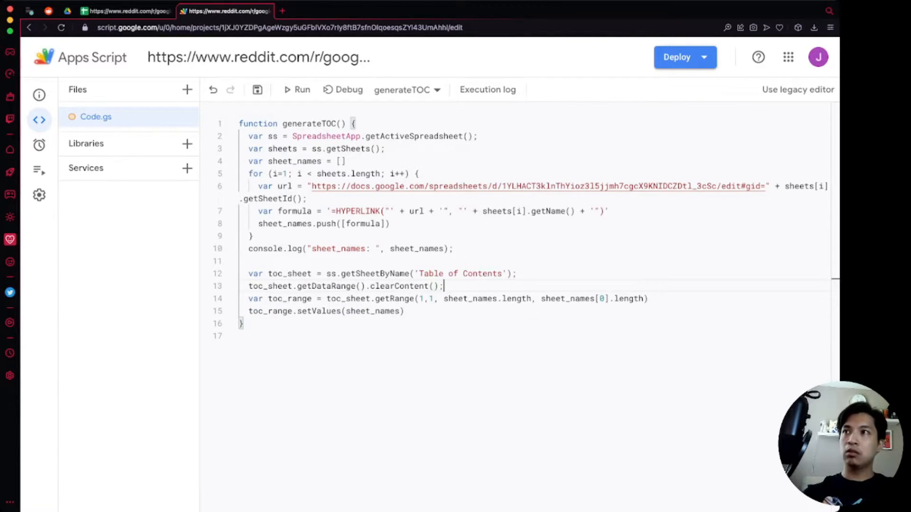
{"action": "triple_click", "coordinate": [343, 286]}
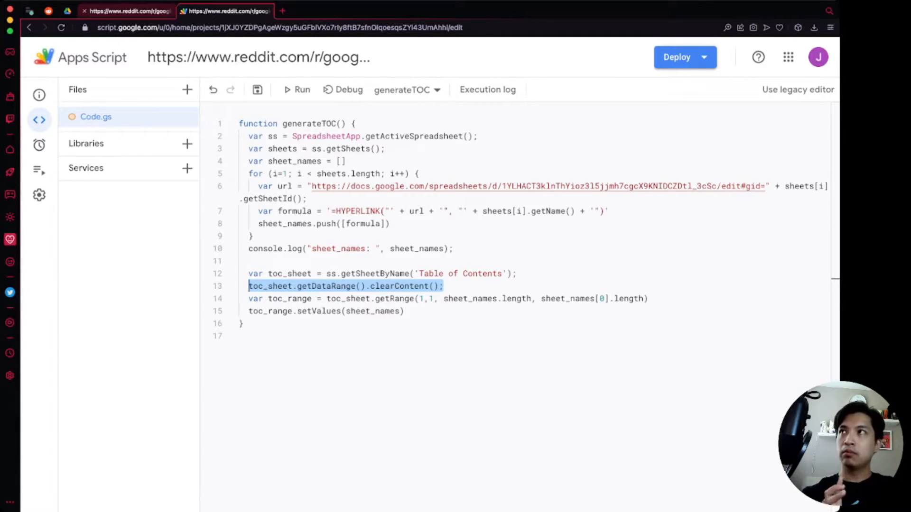
{"action": "left_click", "coordinate": [128, 11]}
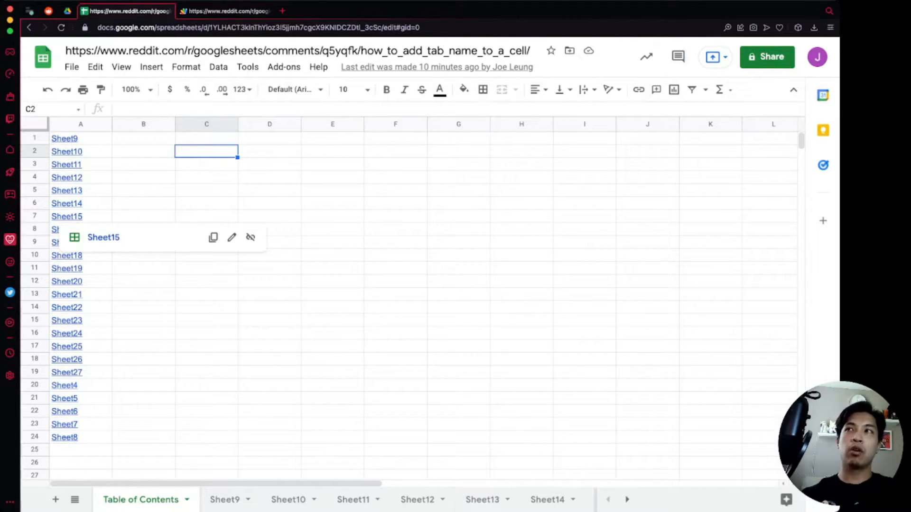
{"action": "left_click", "coordinate": [225, 10]}
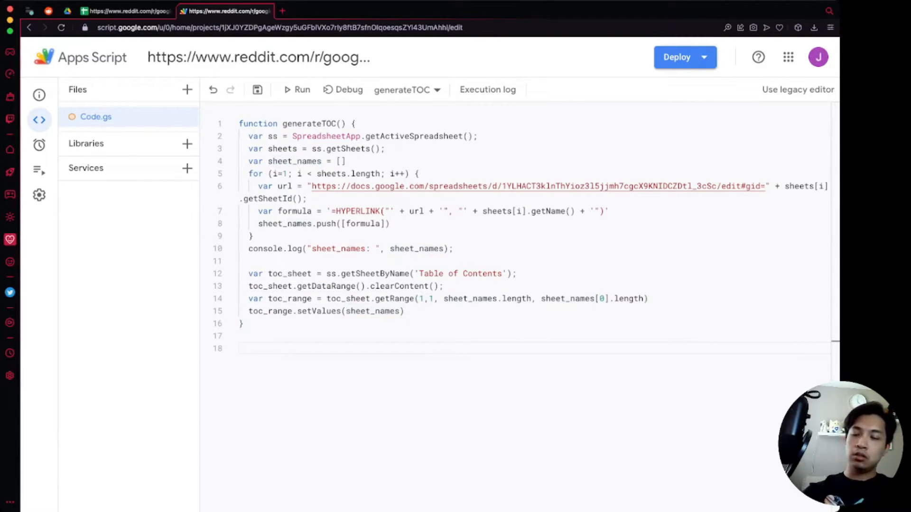
Step: Create an empty triggerTOC(e) function in Code.gs
{"action": "type", "text": "function"}
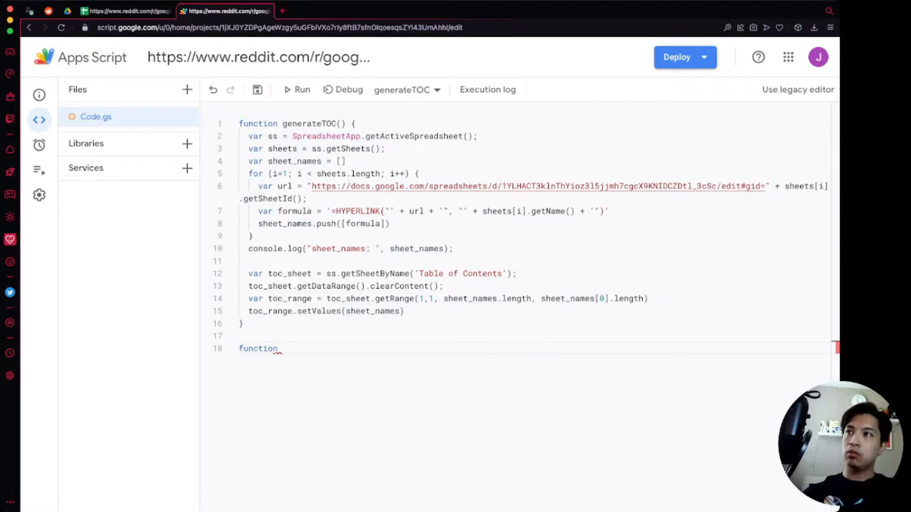
{"action": "type", "text": "trigger"}
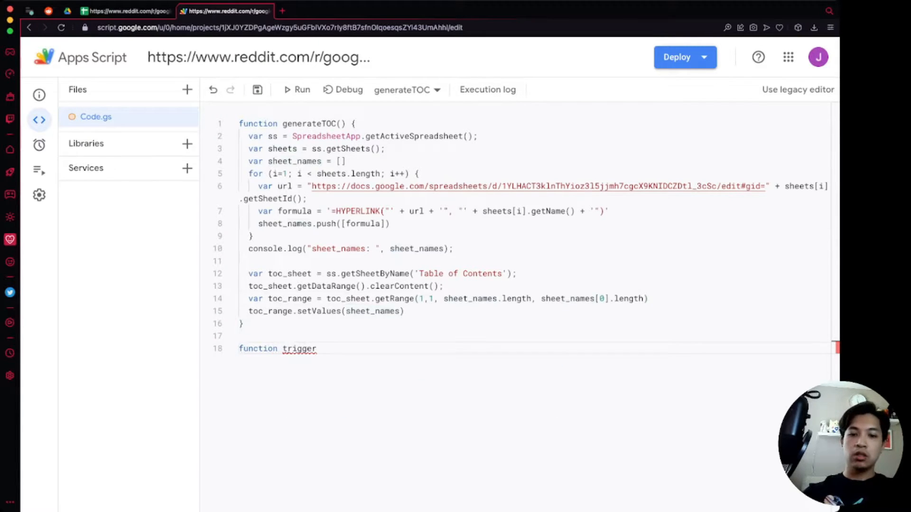
{"action": "type", "text": "TOC()"}
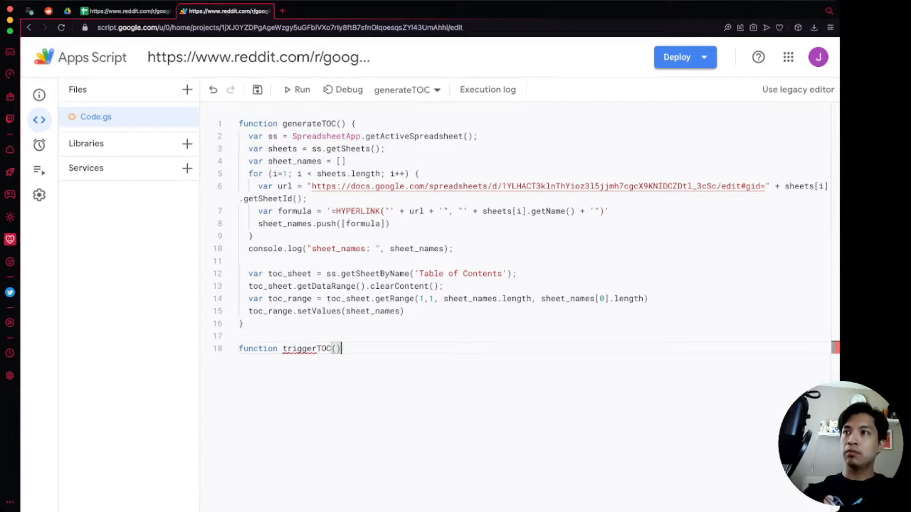
{"action": "type", "text": "{"}
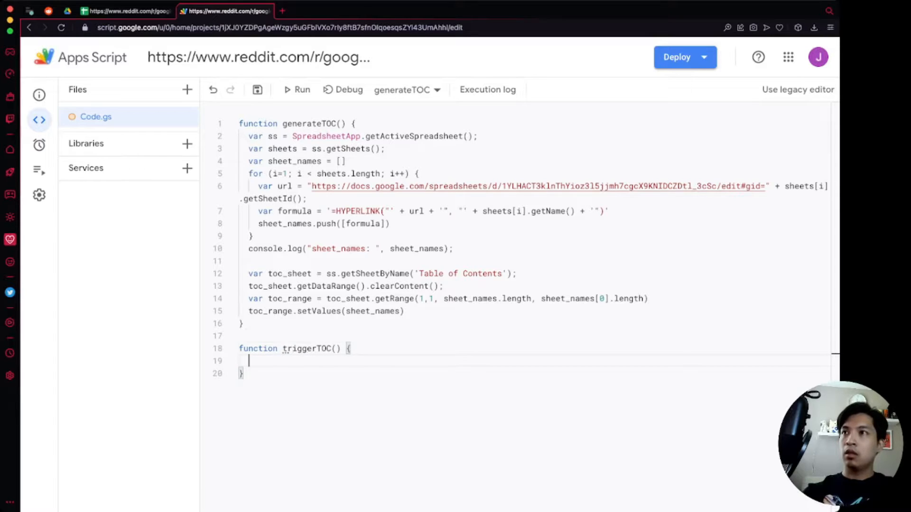
{"action": "type", "text": "(e"}
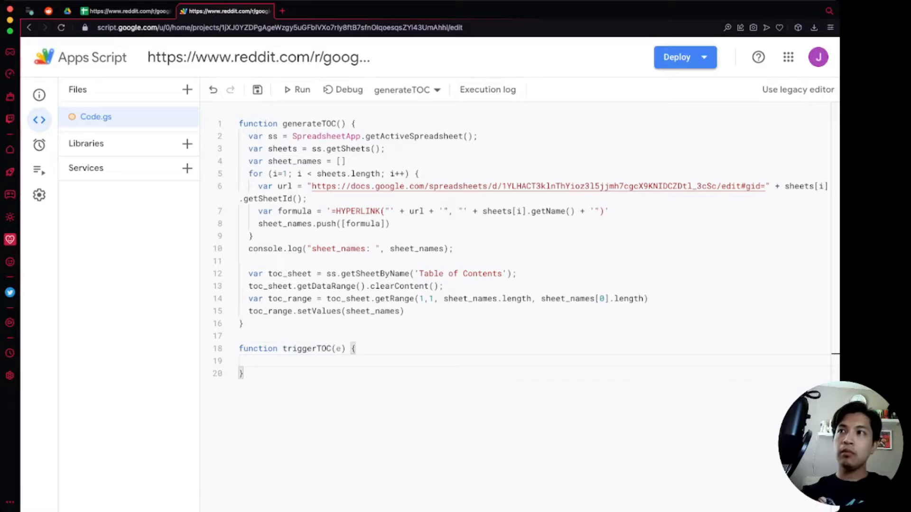
{"action": "left_click", "coordinate": [250, 361]}
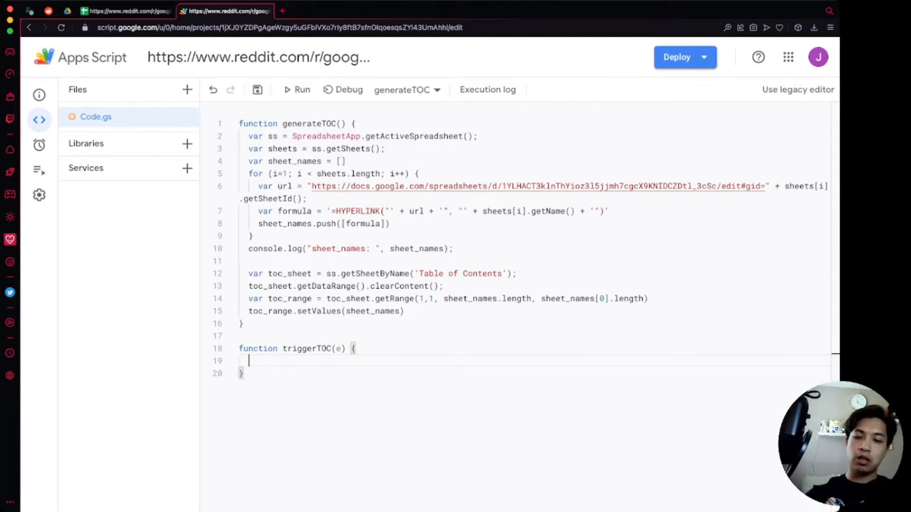
Step: Add 'var change_type = e.changeType;' inside triggerTOC
{"action": "type", "text": "var change_typ"}
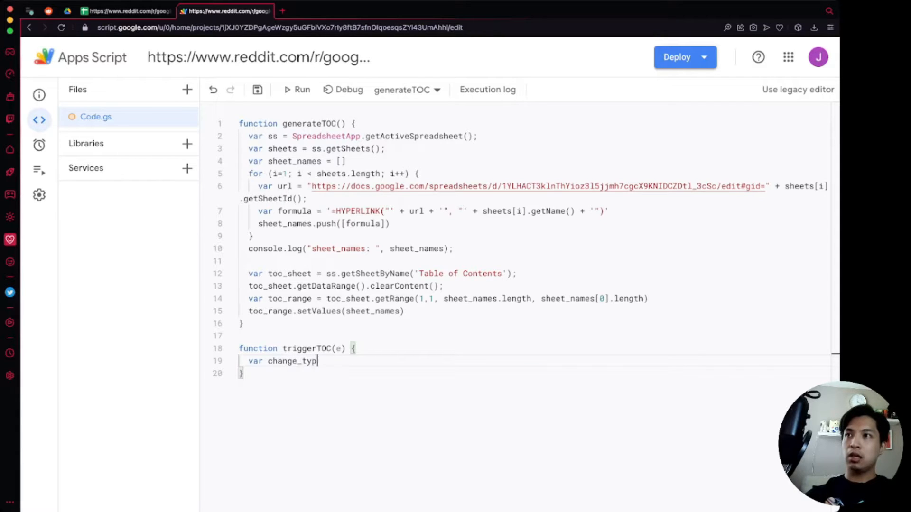
{"action": "type", "text": "e ="}
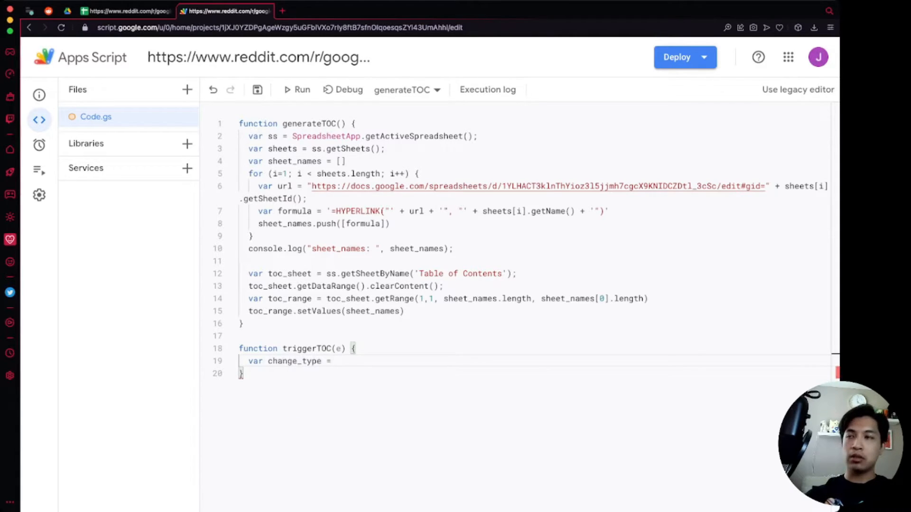
{"action": "type", "text": "e.change"}
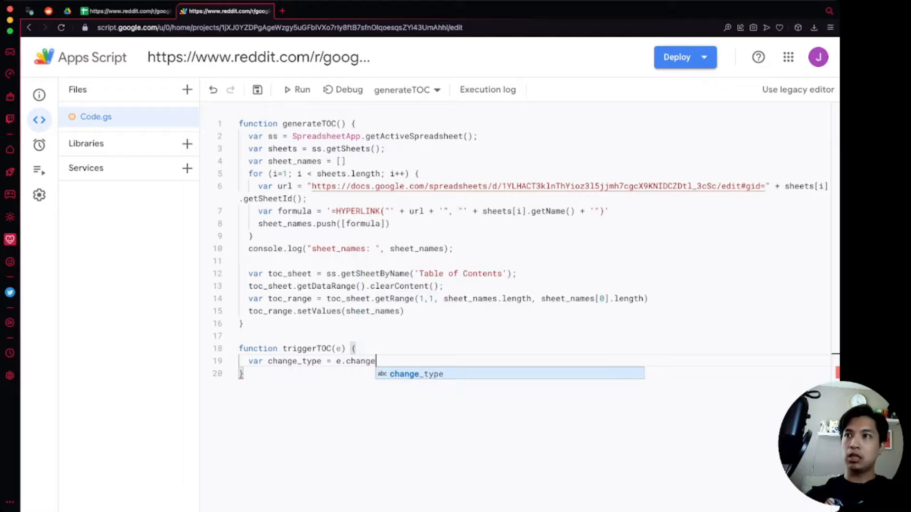
{"action": "type", "text": "Type;"}
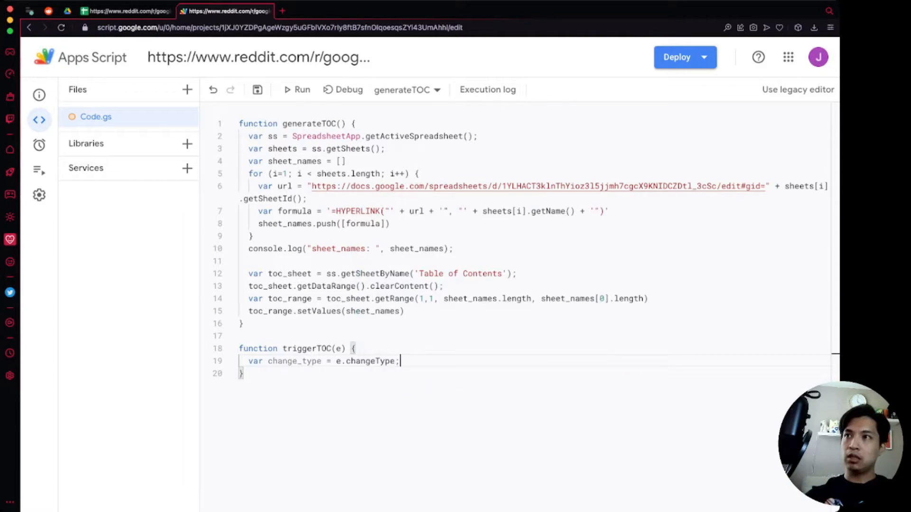
{"action": "double_click", "coordinate": [368, 361]}
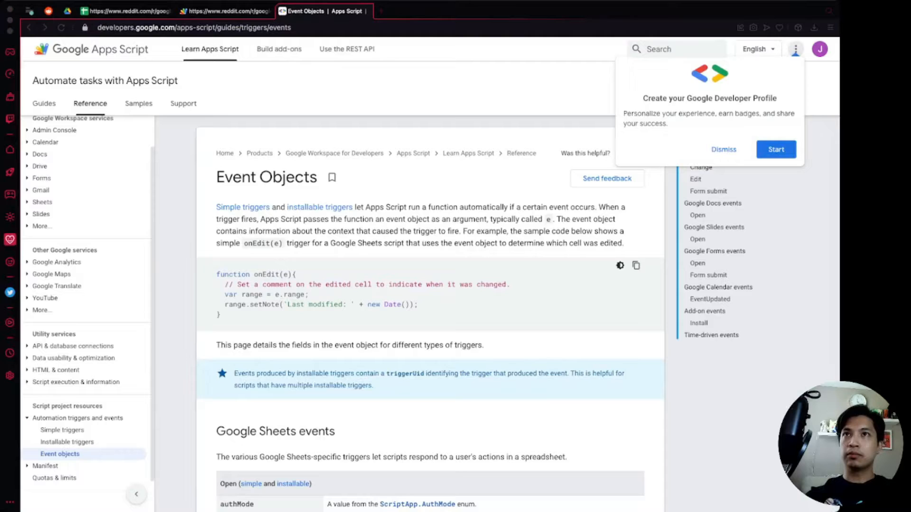
Step: Jump to the Change event section, highlight the changeType values, and return to the editor
{"action": "left_click", "coordinate": [722, 150]}
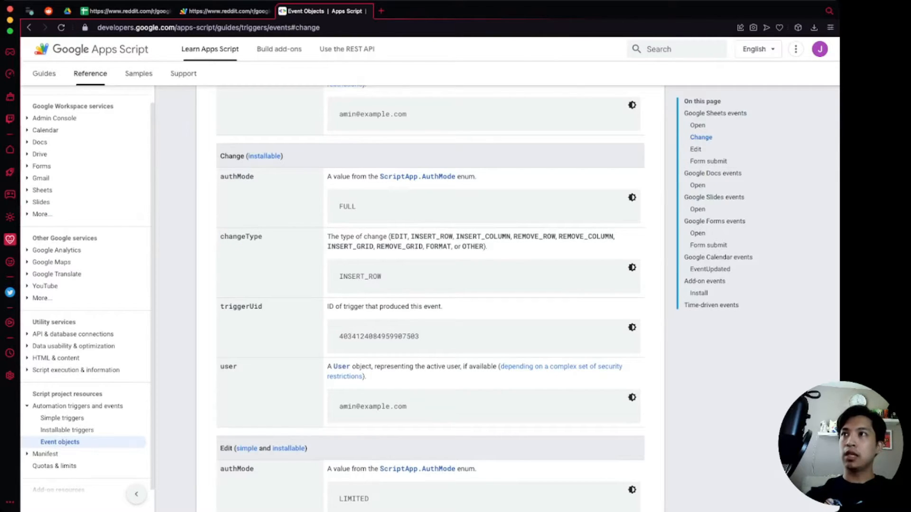
{"action": "double_click", "coordinate": [241, 236]}
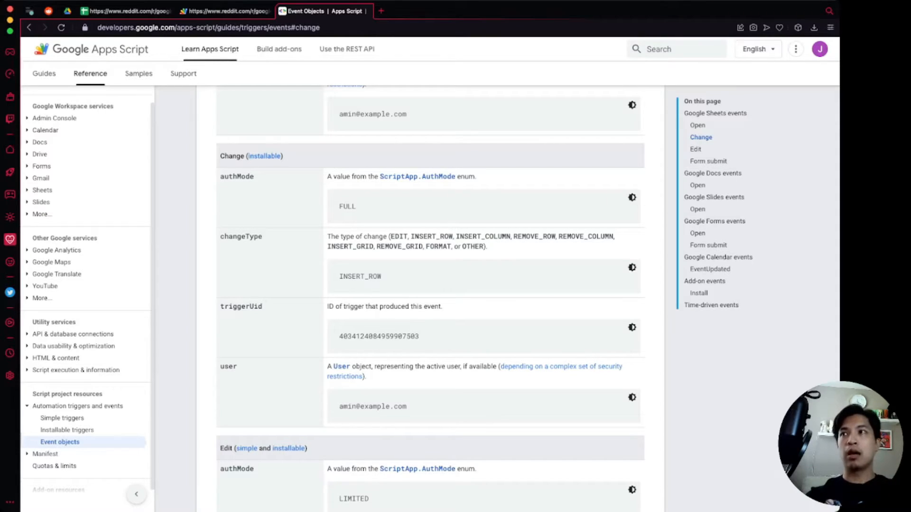
{"action": "double_click", "coordinate": [240, 306]}
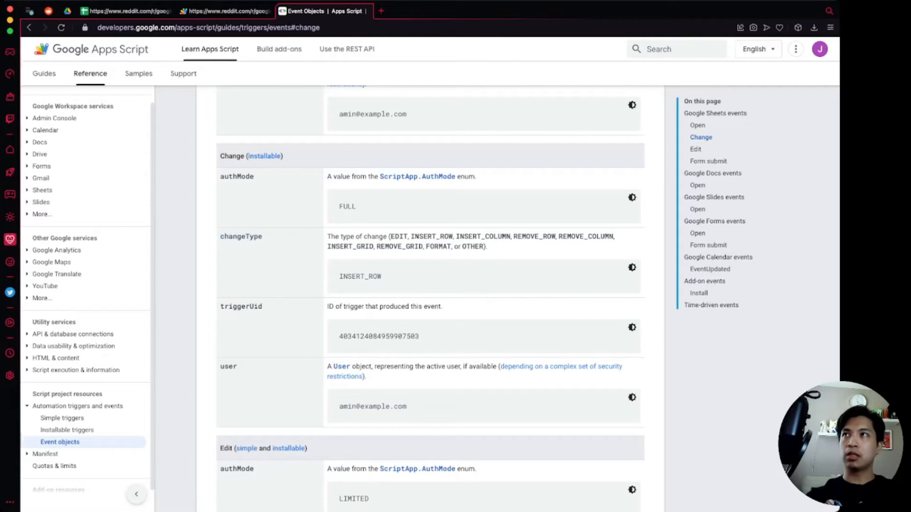
{"action": "left_click", "coordinate": [225, 10]}
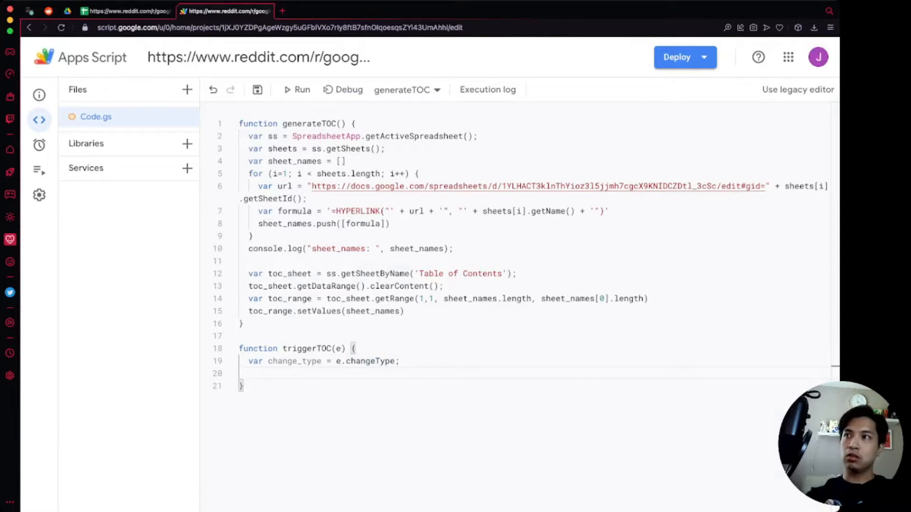
Step: Add console.log("change_type: ", change_type) to triggerTOC
{"action": "type", "text": "console.log("}
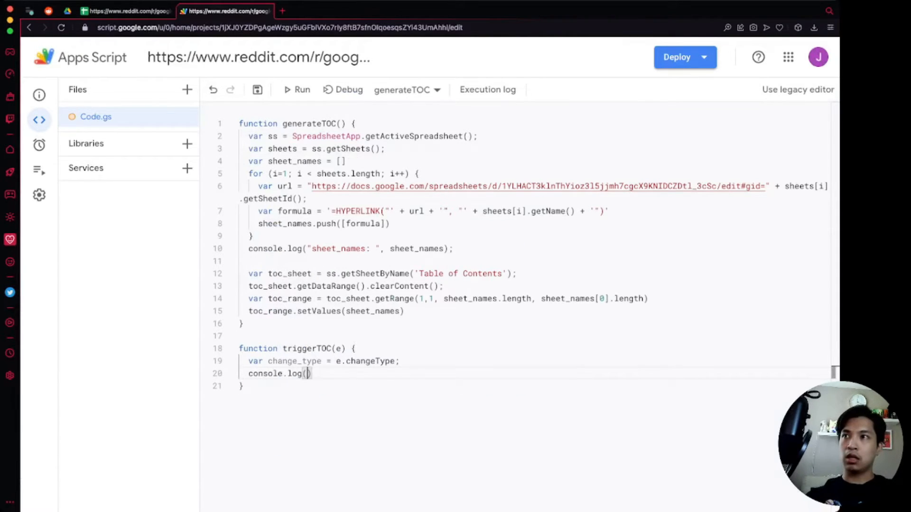
{"action": "double_click", "coordinate": [295, 361]}
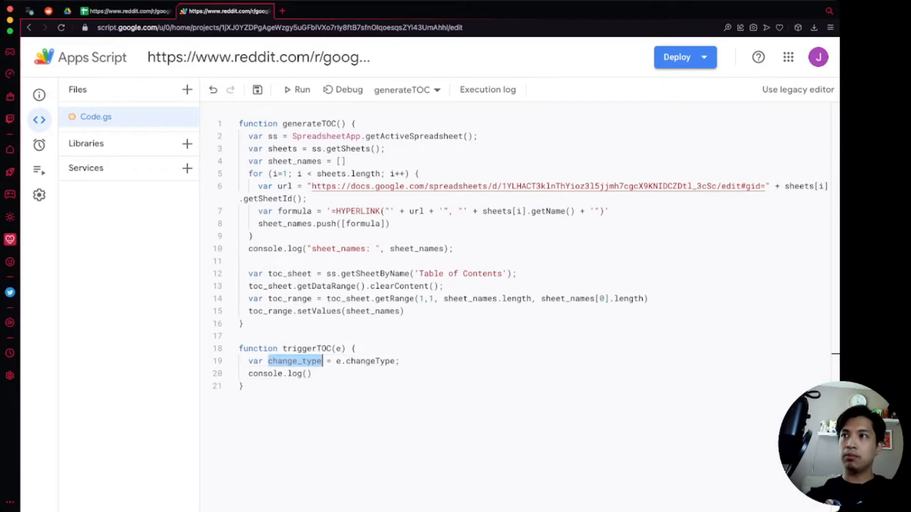
{"action": "type", "text": "\"change_type\""}
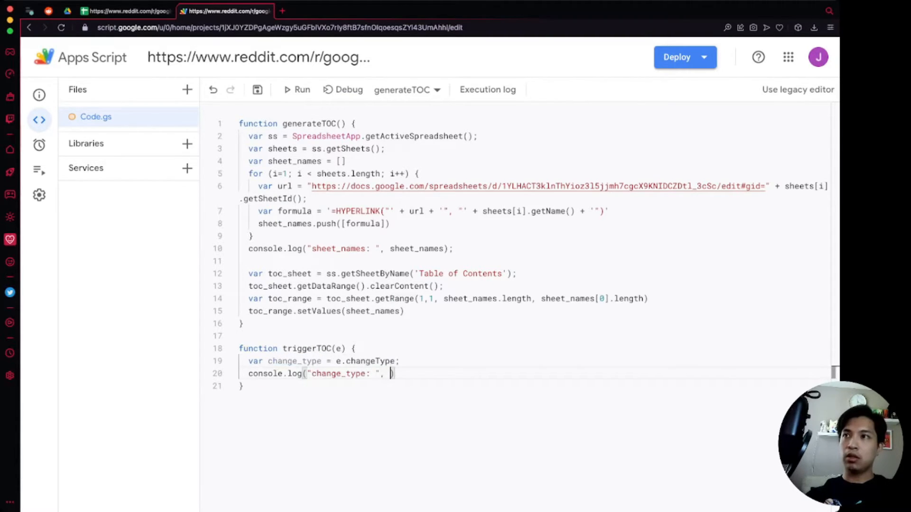
{"action": "type", "text": "change_type)"}
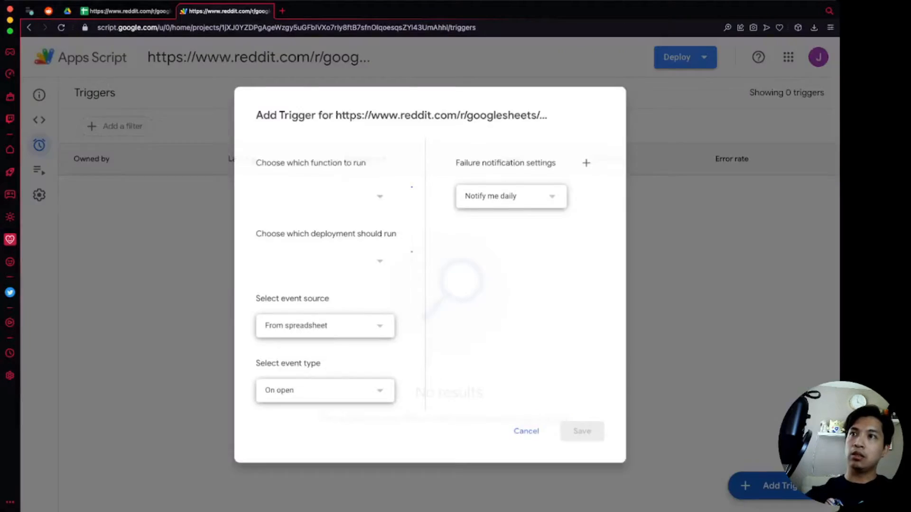
Step: Save a trigger running triggerTOC on the On change event, then view the spreadsheet
{"action": "left_click", "coordinate": [319, 196]}
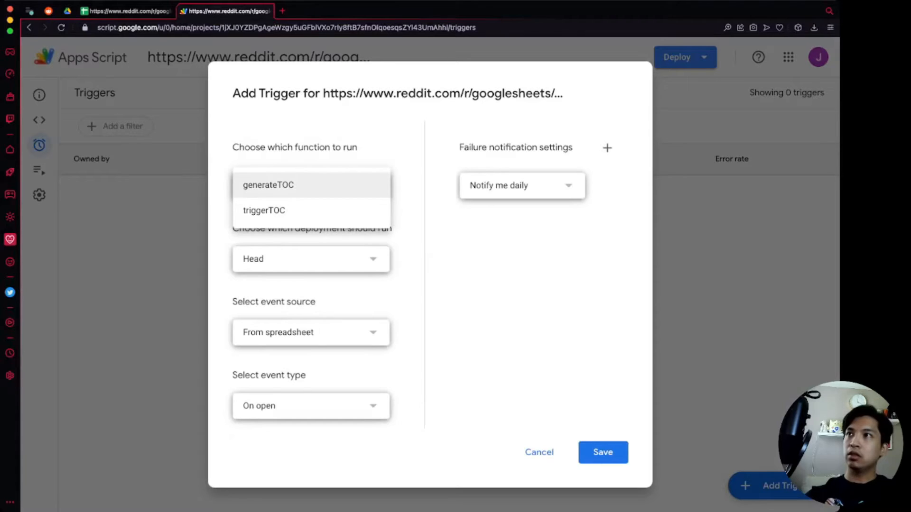
{"action": "left_click", "coordinate": [264, 211]}
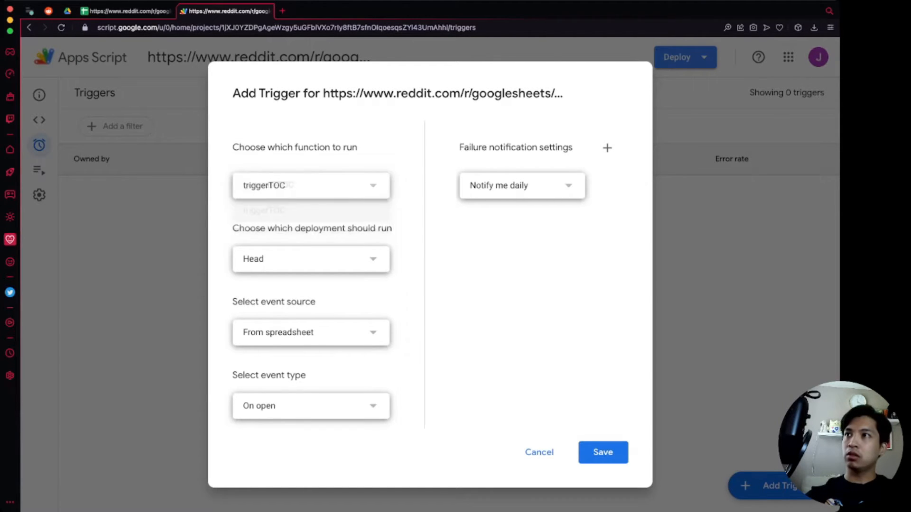
{"action": "left_click", "coordinate": [310, 405]}
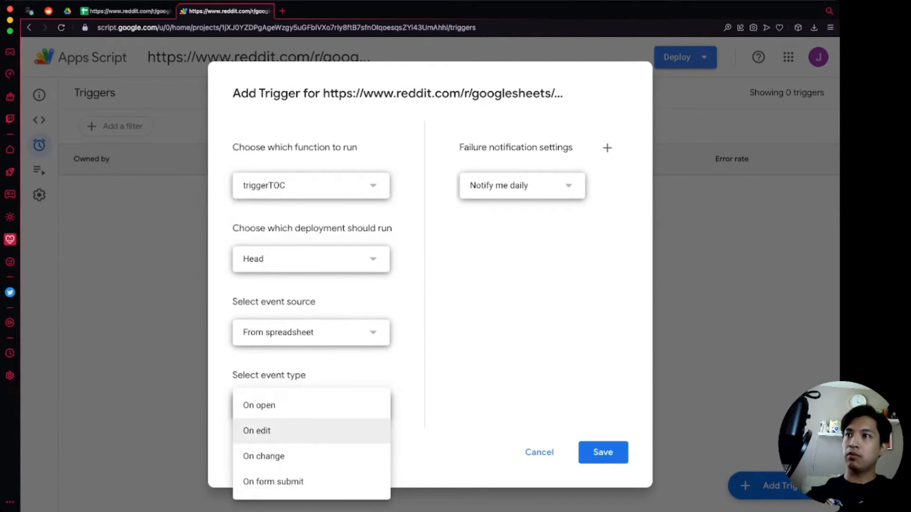
{"action": "left_click", "coordinate": [263, 456]}
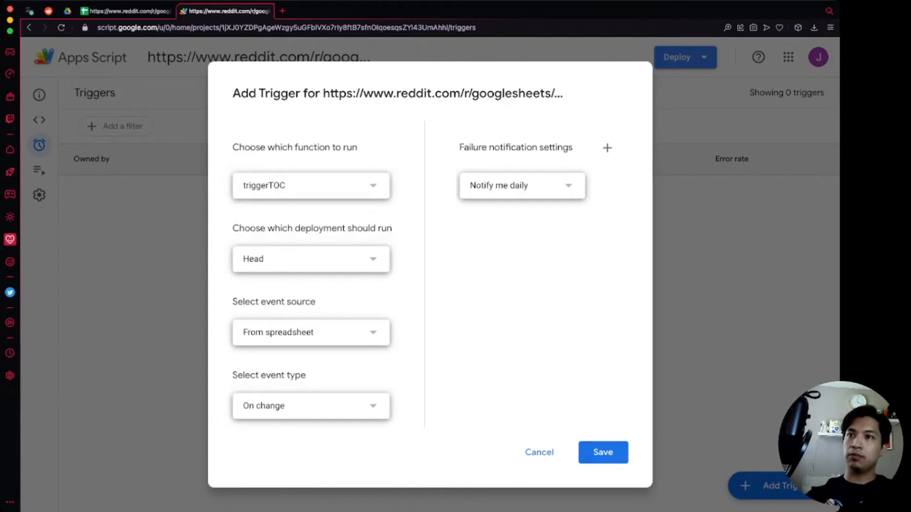
{"action": "left_click", "coordinate": [602, 453]}
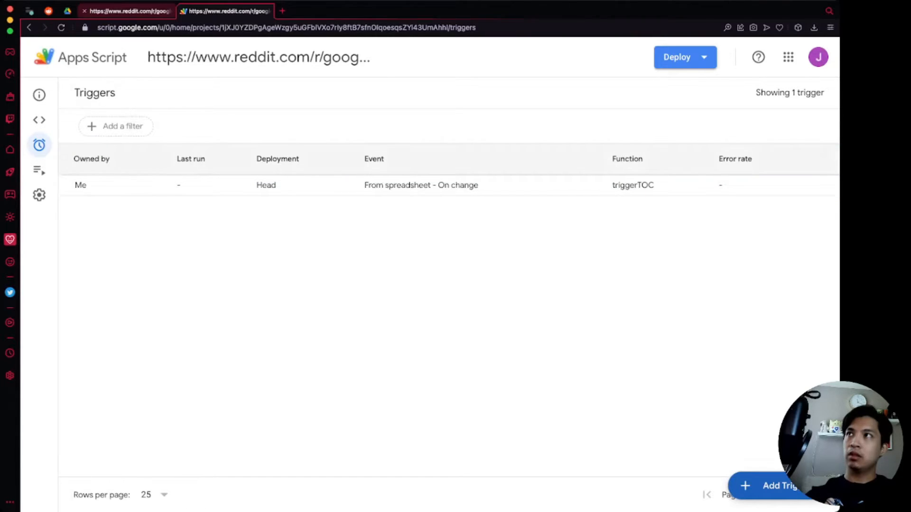
{"action": "left_click", "coordinate": [127, 10]}
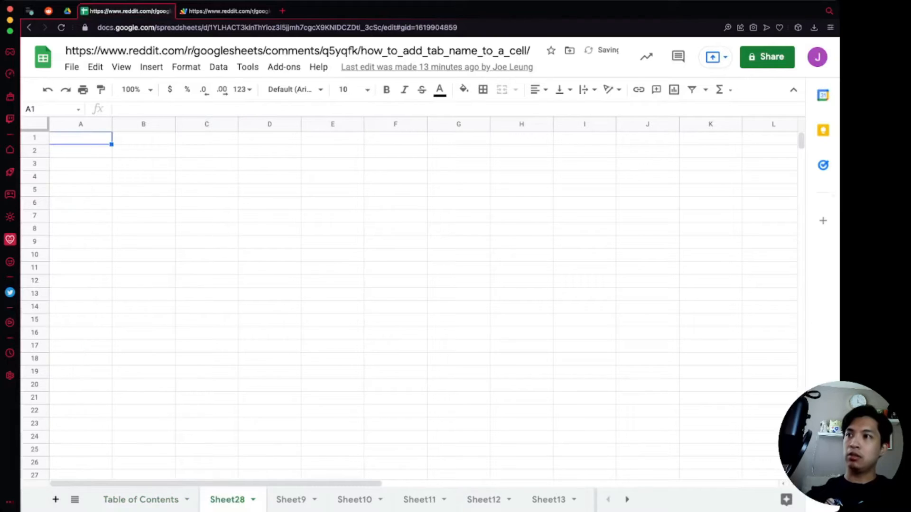
Step: Delete Sheet28 from its tab menu, confirm, and return to the Apps Script editor
{"action": "right_click", "coordinate": [227, 500]}
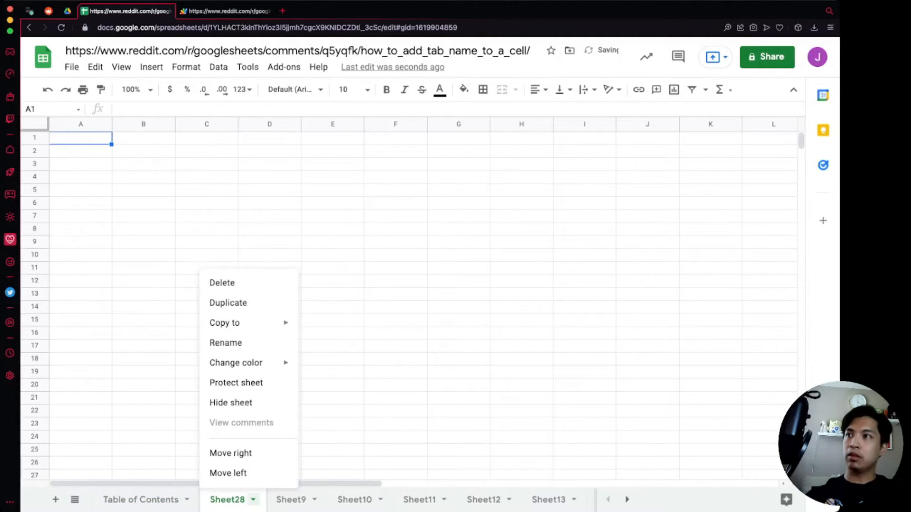
{"action": "left_click", "coordinate": [222, 283]}
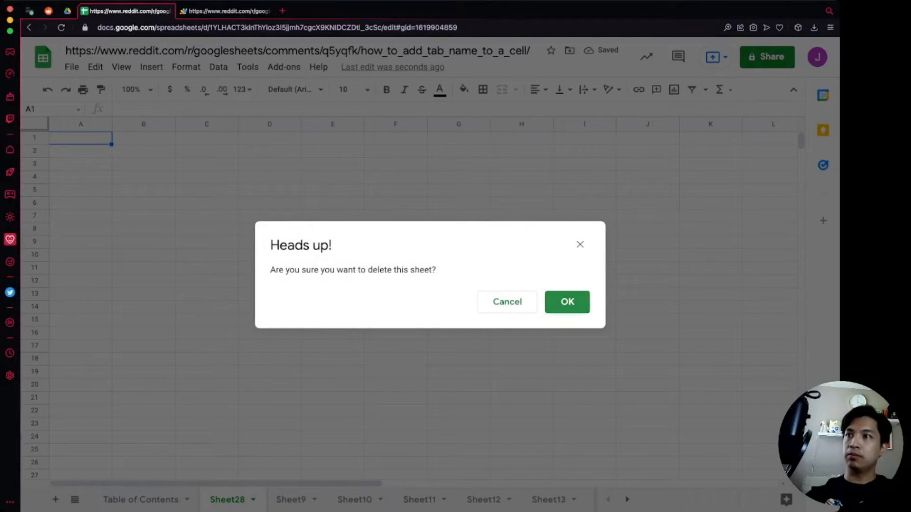
{"action": "left_click", "coordinate": [567, 302]}
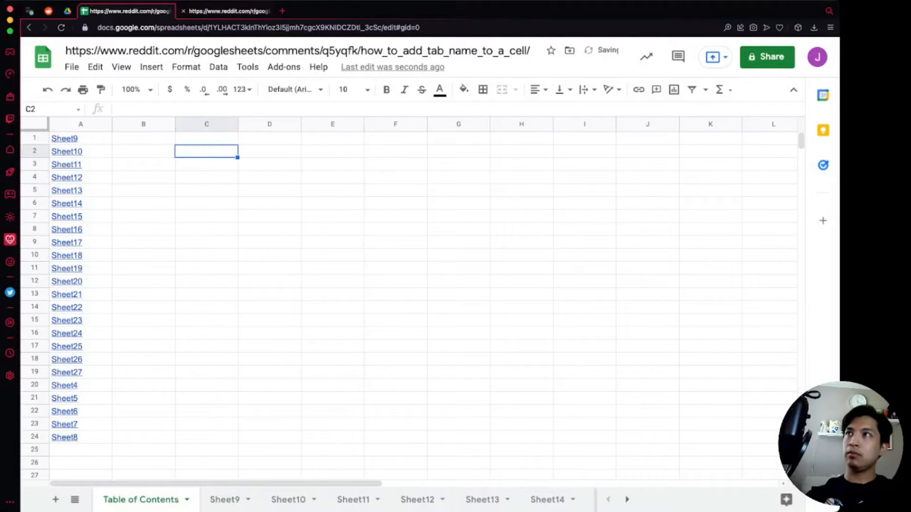
{"action": "left_click", "coordinate": [227, 10]}
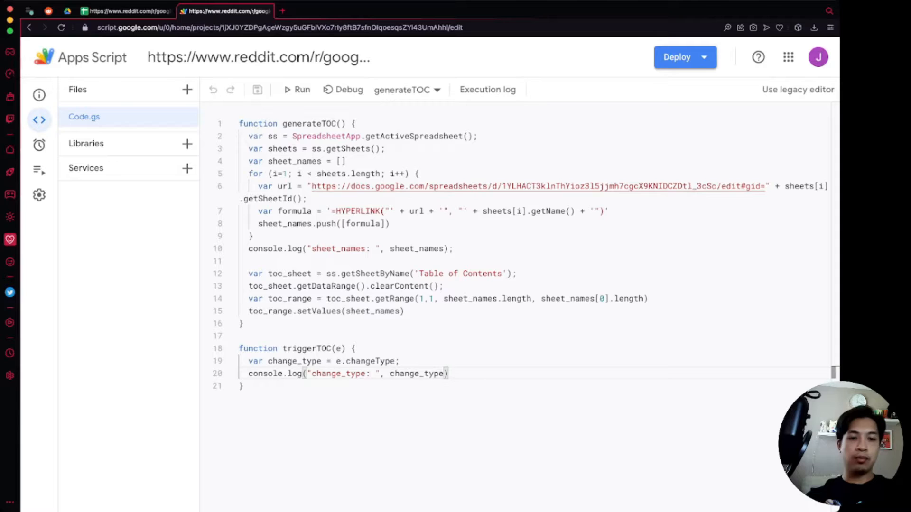
Step: Write an if condition checking change_type == 'INSERT_GRID' || change_type == 'REMOVE_GRID'
{"action": "type", "text": "if("}
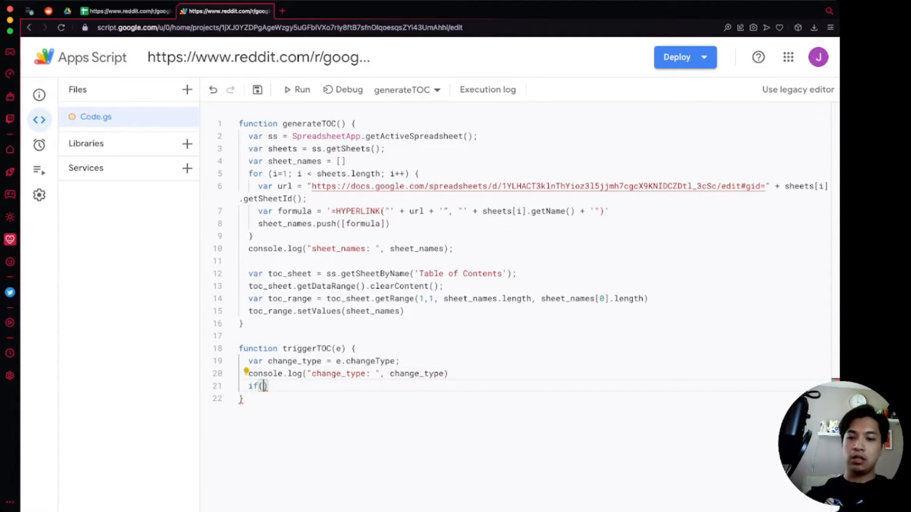
{"action": "type", "text": "change_type =="}
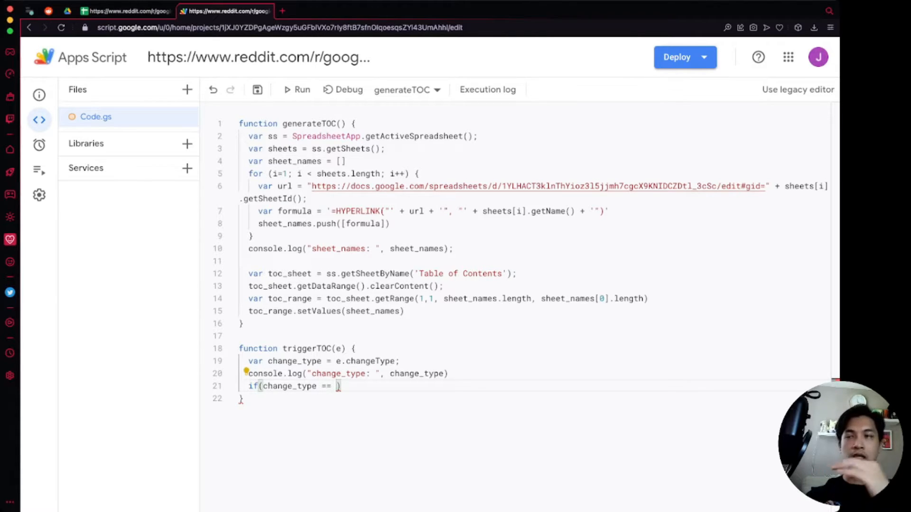
{"action": "type", "text": "''"}
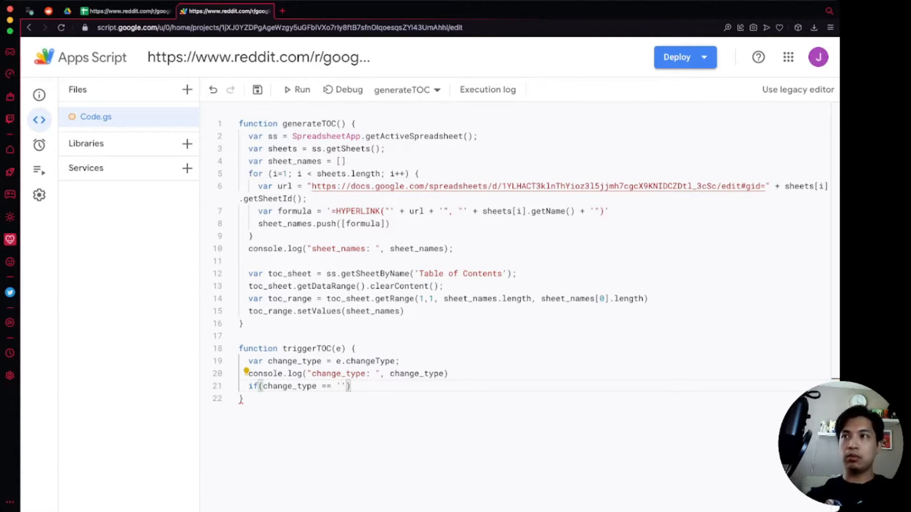
{"action": "type", "text": "INSERT_GRID"}
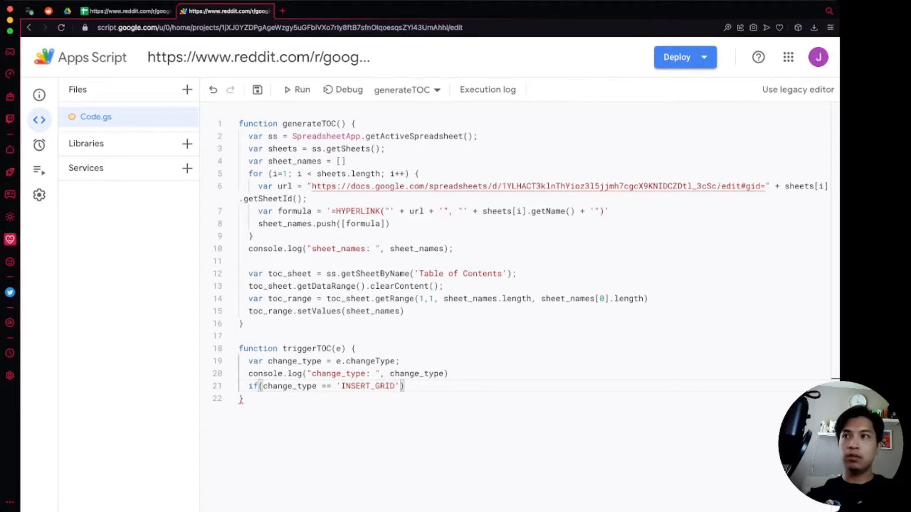
{"action": "type", "text": "||"}
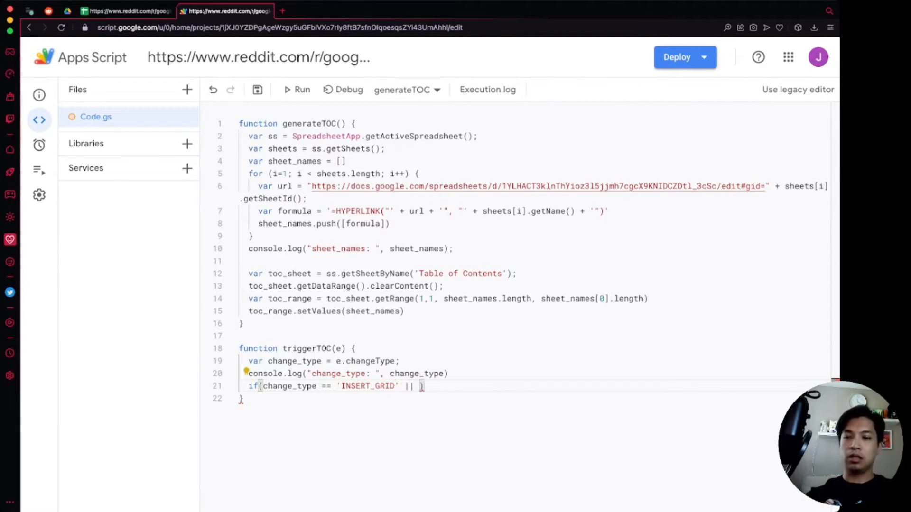
{"action": "type", "text": "change_type == '"}
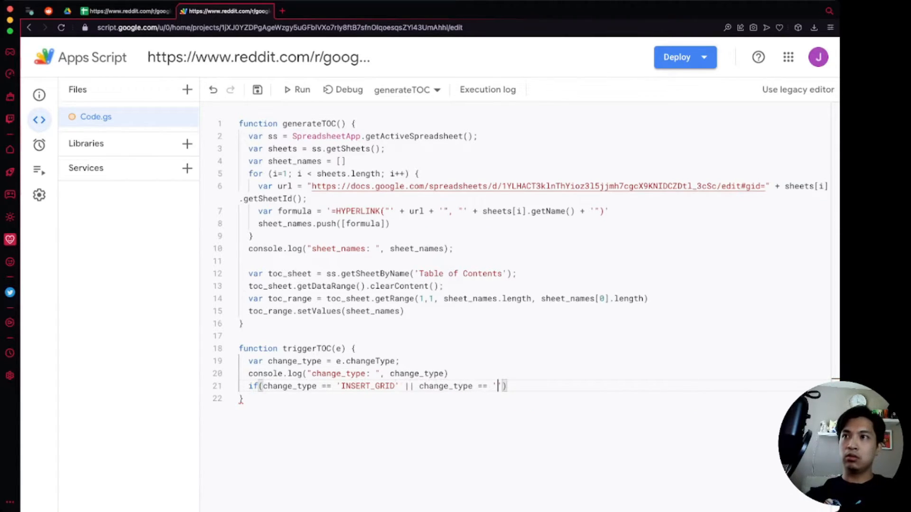
{"action": "type", "text": "RE_GRID'"}
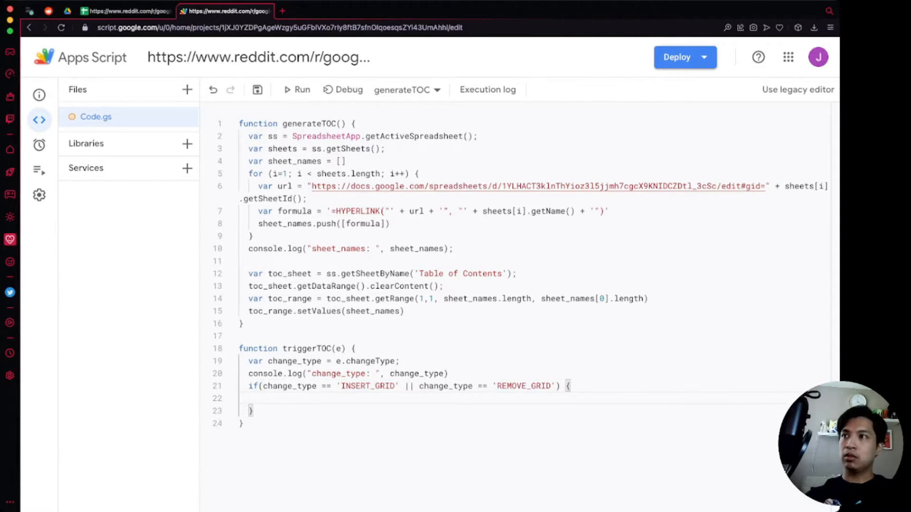
Step: Log "We want to update the TOC" inside the if and add an else branch
{"action": "left_click", "coordinate": [259, 398]}
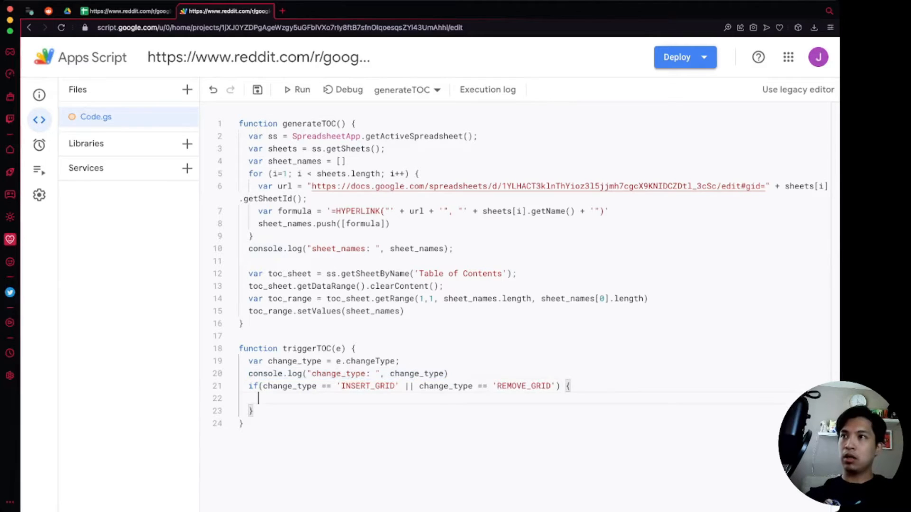
{"action": "type", "text": "console.log(\"change_type: \", change_type)"}
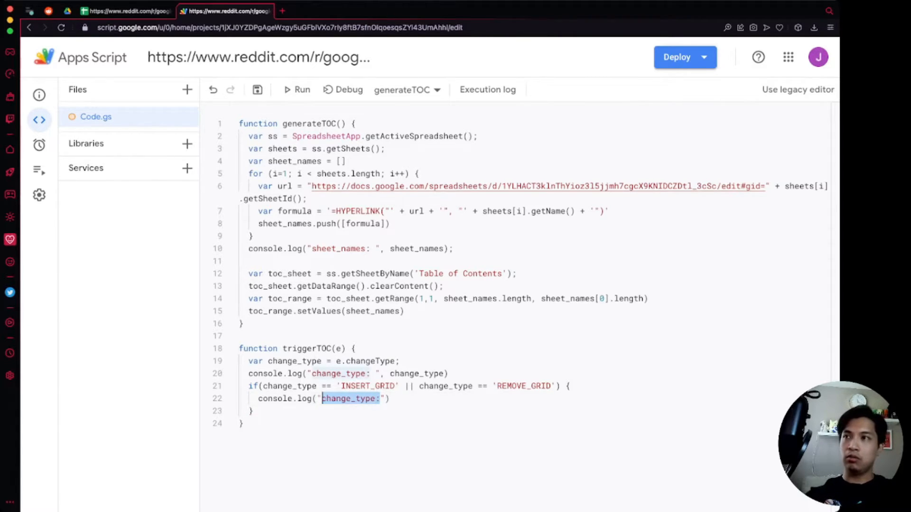
{"action": "type", "text": "We want to update"}
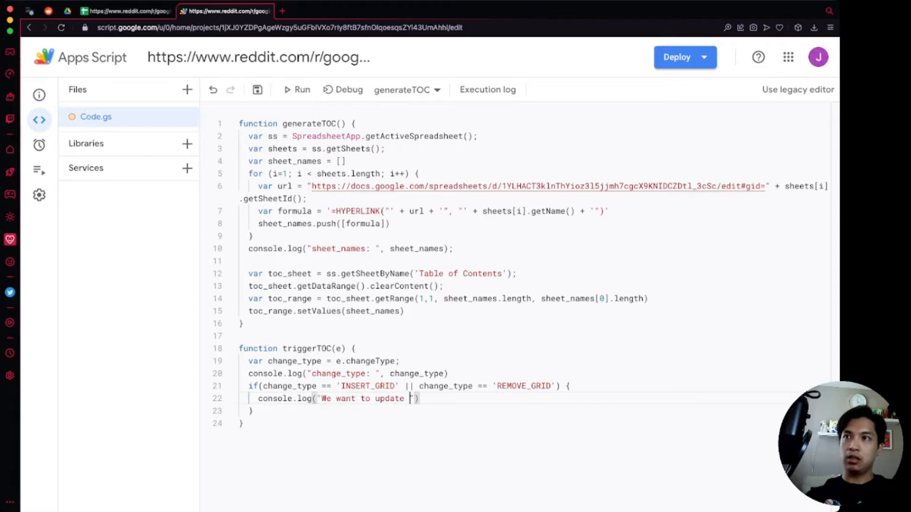
{"action": "type", "text": "the TOC\")"}
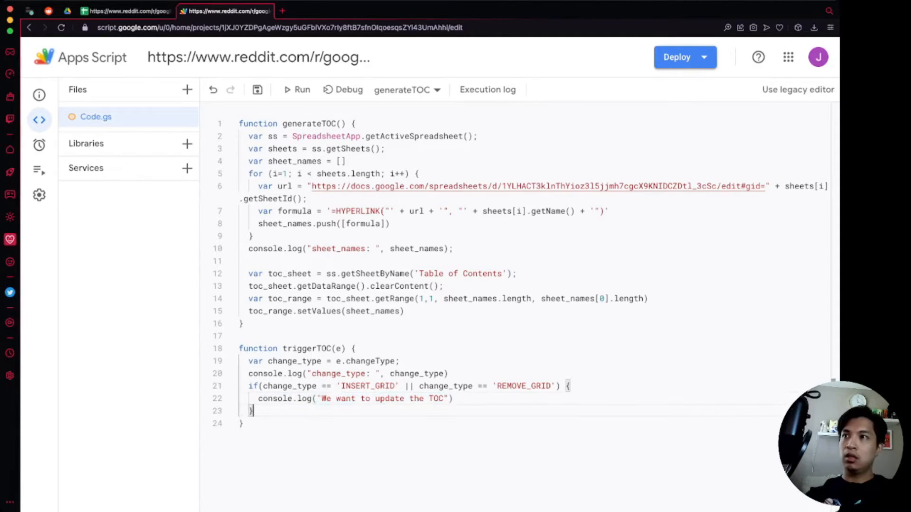
{"action": "type", "text": "else {"}
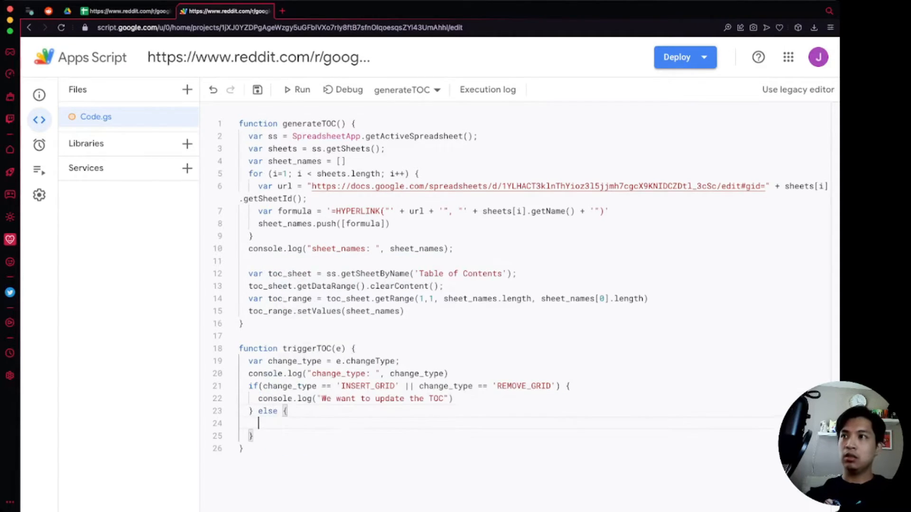
{"action": "type", "text": "console.log(\"We want to update the TOC\")"}
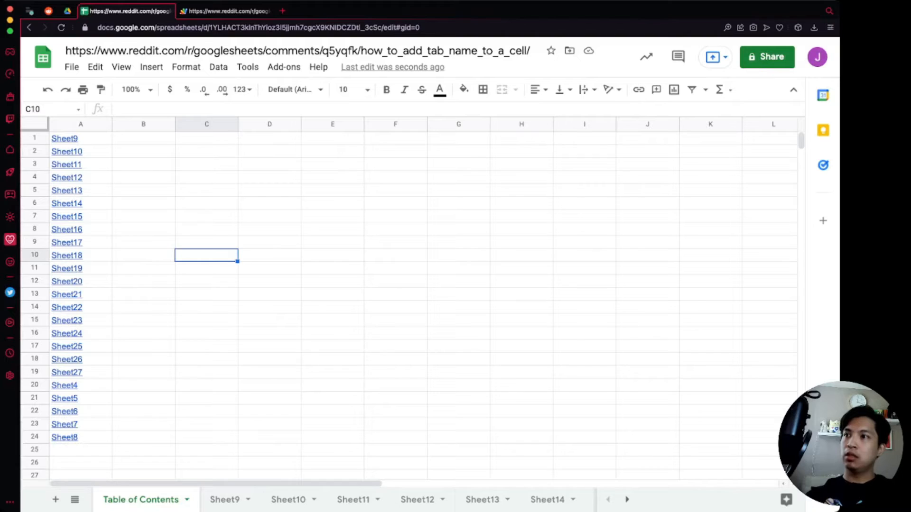
Step: Enter 'what' in A1 and 'stuff' in A2 of Sheet9, then check the script's executions
{"action": "left_click", "coordinate": [64, 138]}
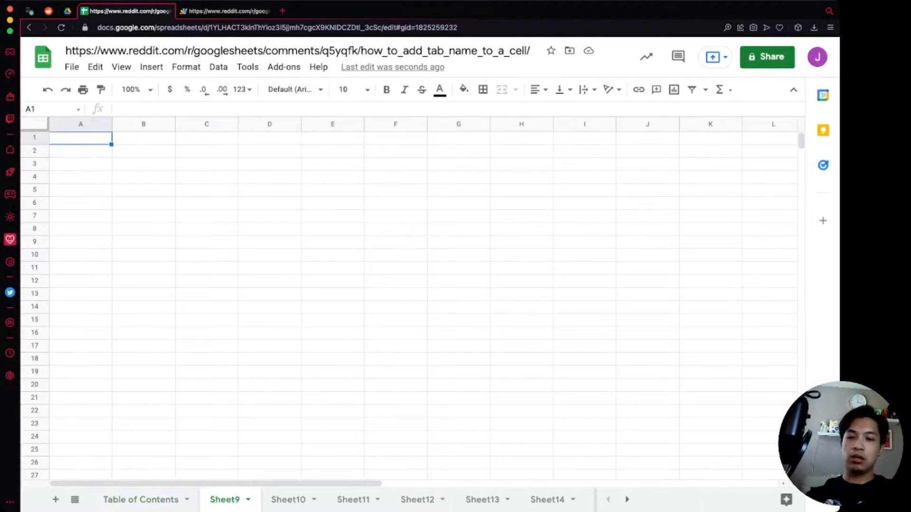
{"action": "type", "text": "what"}
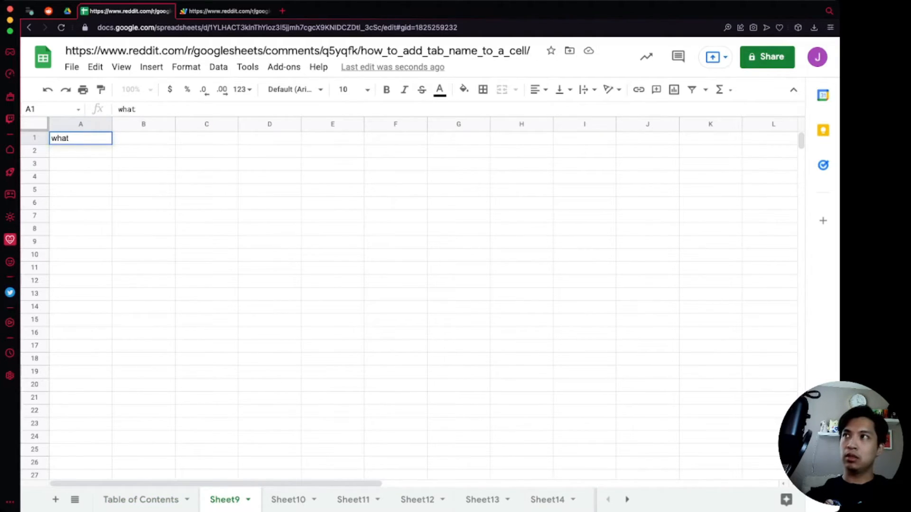
{"action": "type", "text": "stuff"}
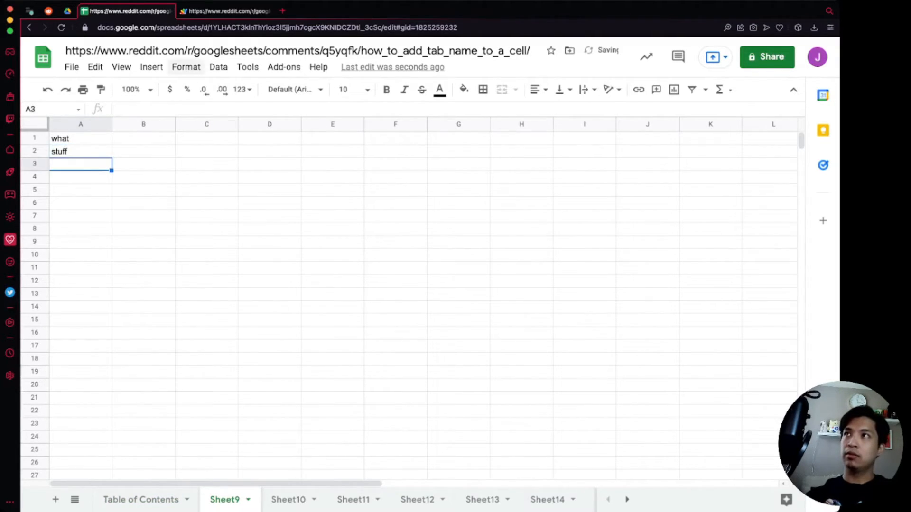
{"action": "left_click", "coordinate": [227, 10]}
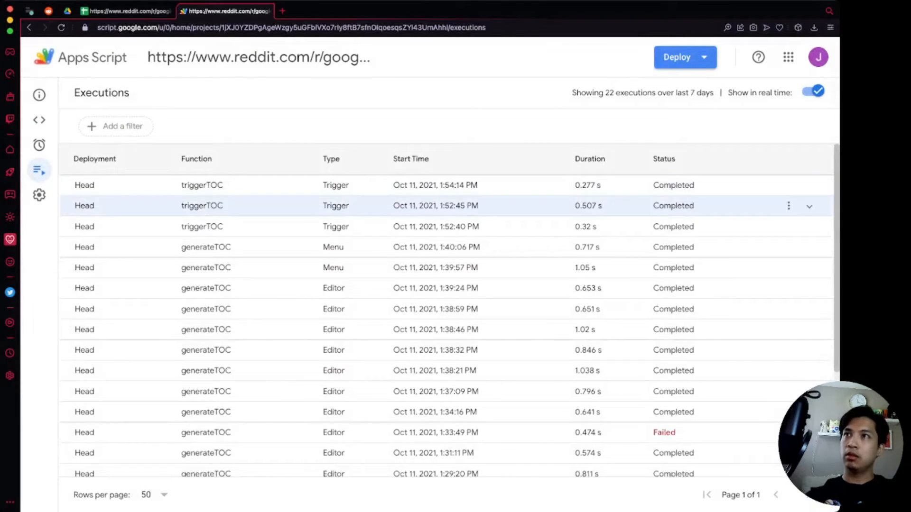
Step: Add a new blank sheet, Sheet29, to the spreadsheet
{"action": "left_click", "coordinate": [808, 185]}
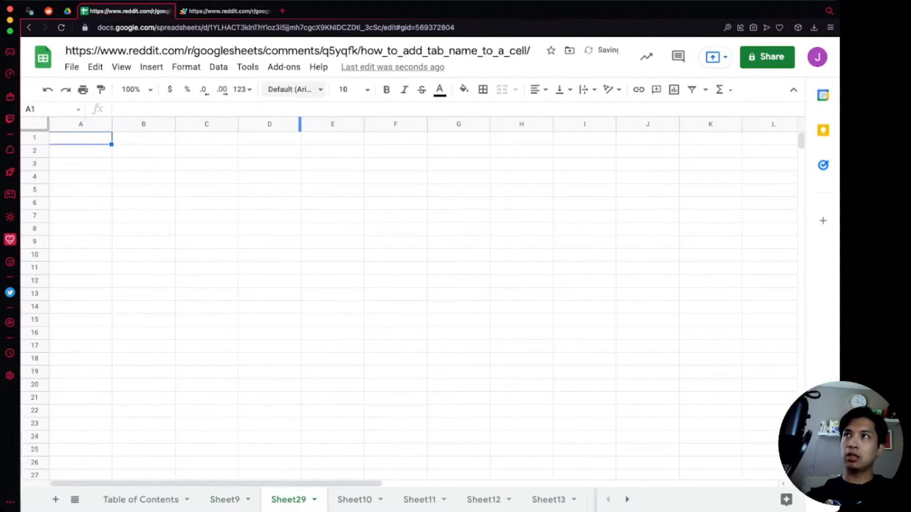
Step: Confirm the newest triggerTOC run logged INSERT_GRID and 'We want to update the TOC', then return to the code
{"action": "left_click", "coordinate": [225, 10]}
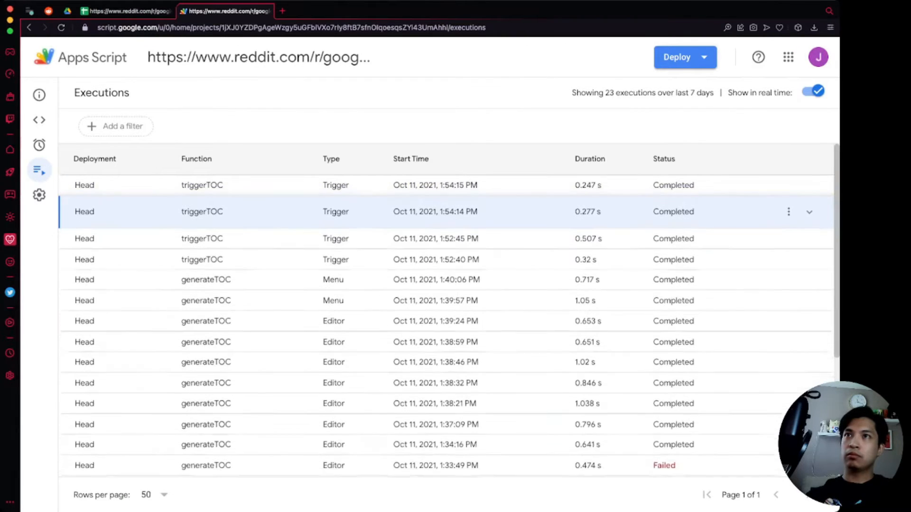
{"action": "left_click", "coordinate": [808, 212]}
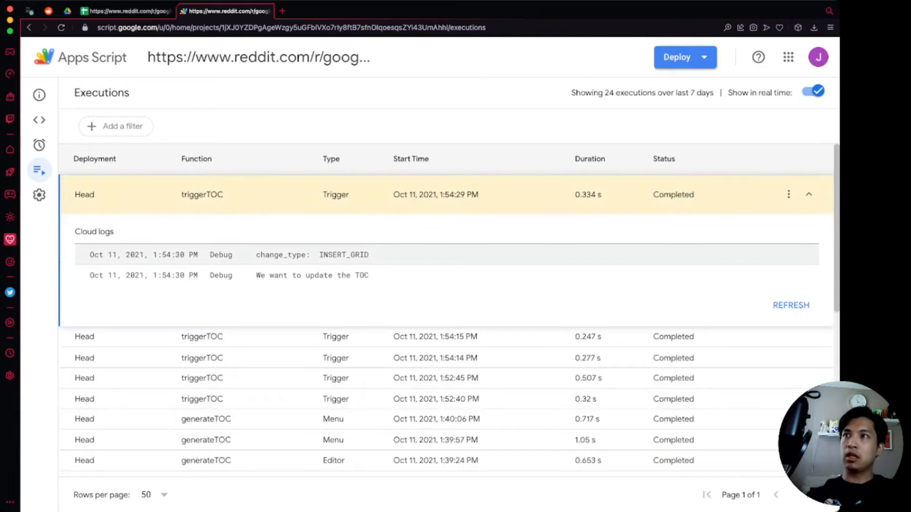
{"action": "left_click_drag", "start_coordinate": [256, 275], "coordinate": [350, 275]}
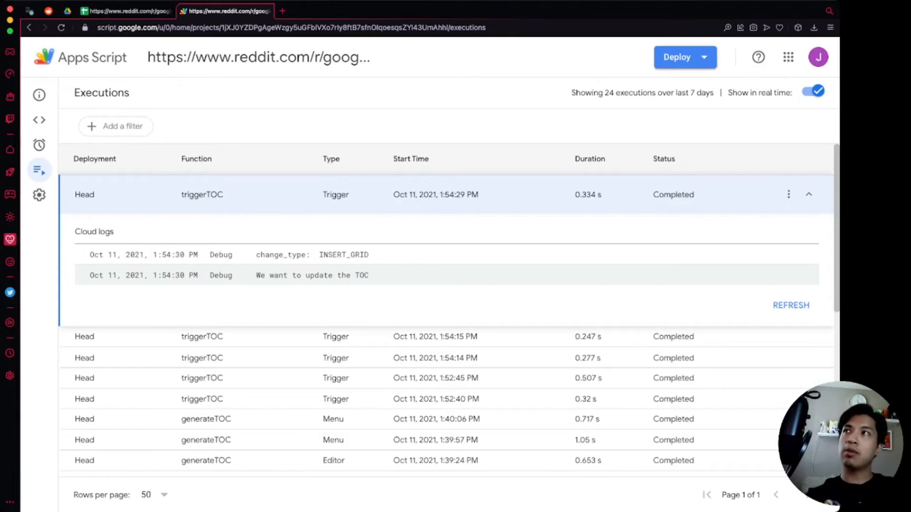
{"action": "left_click", "coordinate": [39, 120]}
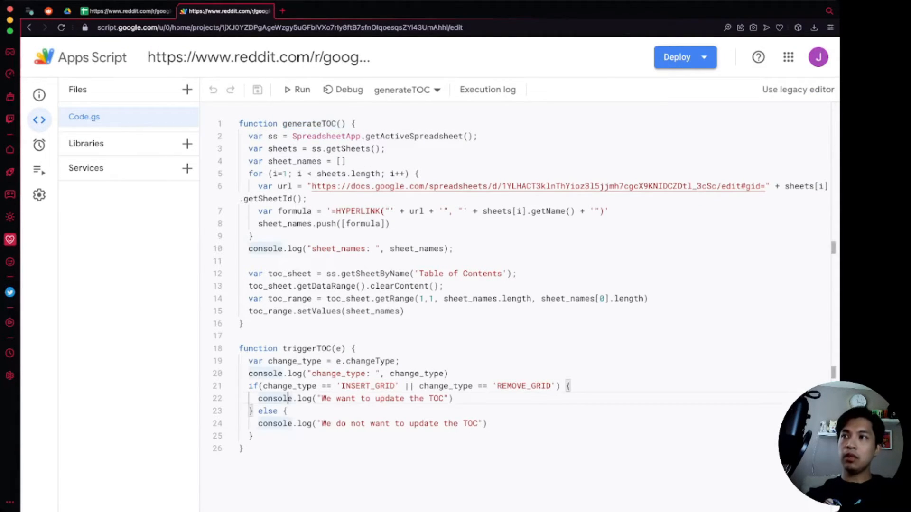
Step: Replace the if-branch log with generateTOC() and the else-branch log with return
{"action": "triple_click", "coordinate": [354, 398]}
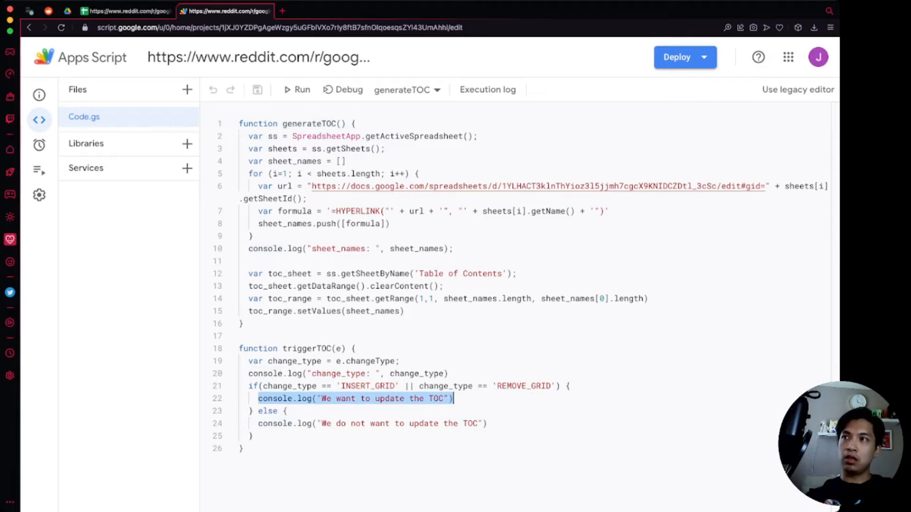
{"action": "type", "text": "generateTOC();"}
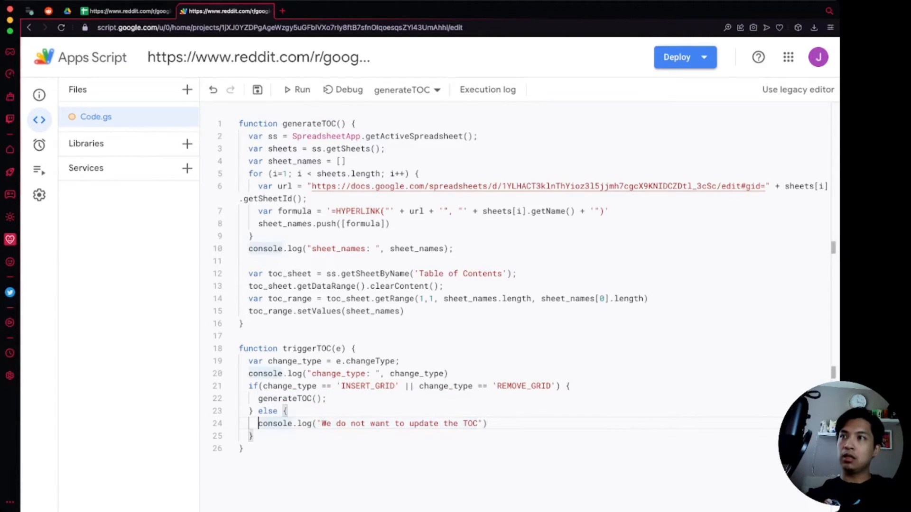
{"action": "type", "text": "return;"}
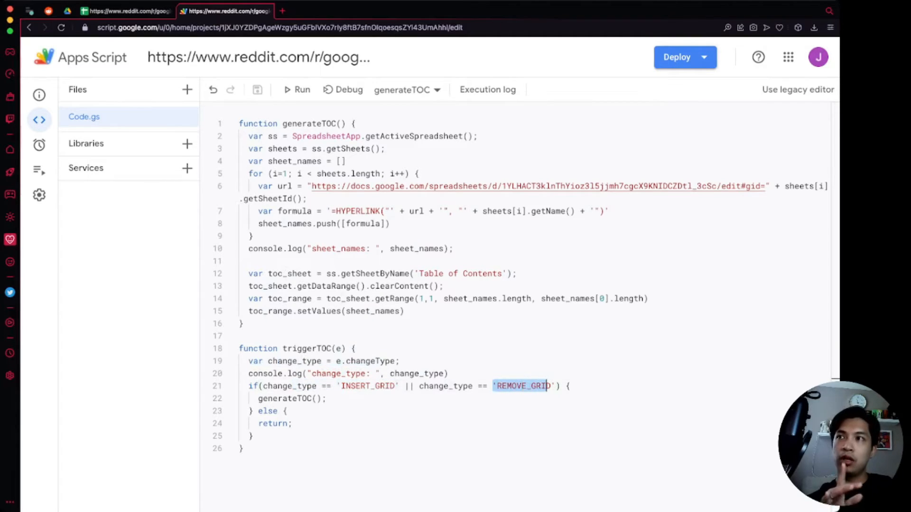
{"action": "double_click", "coordinate": [286, 399]}
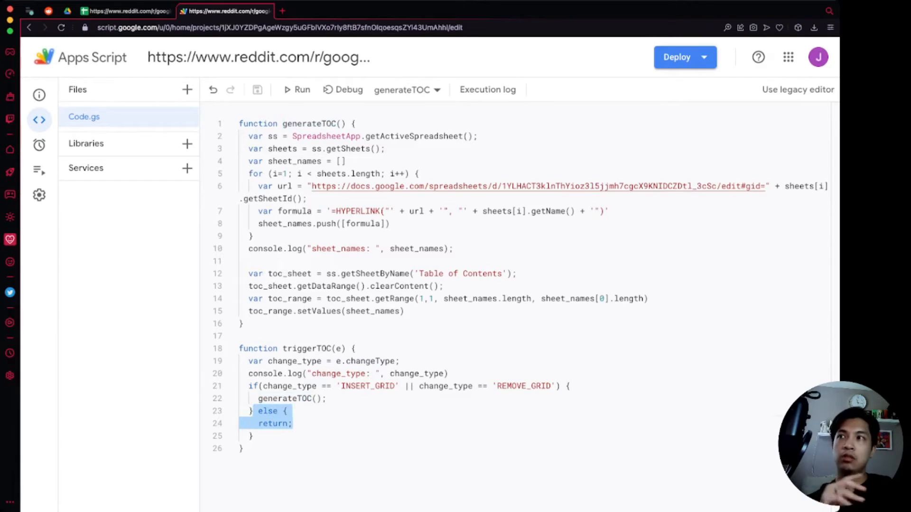
{"action": "left_click", "coordinate": [293, 424]}
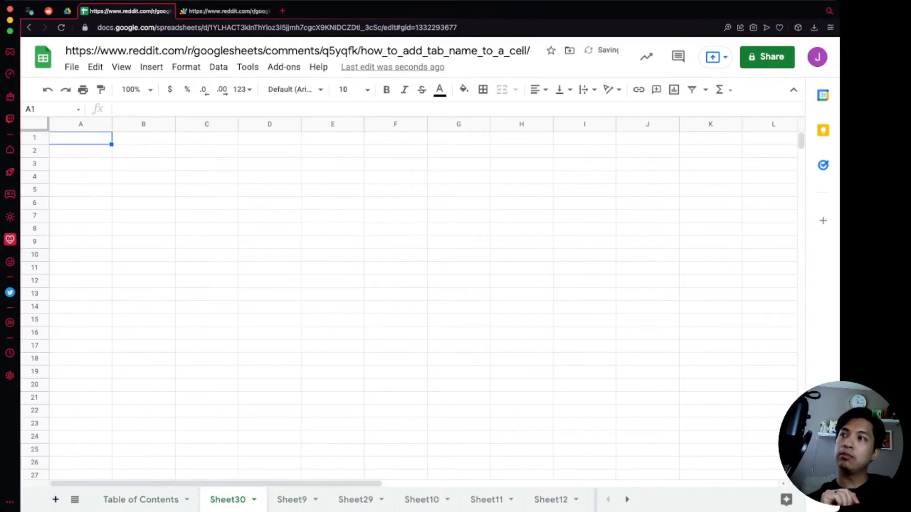
Step: View the Table of Contents sheet and delete the Sheet30 tab
{"action": "left_click", "coordinate": [140, 499]}
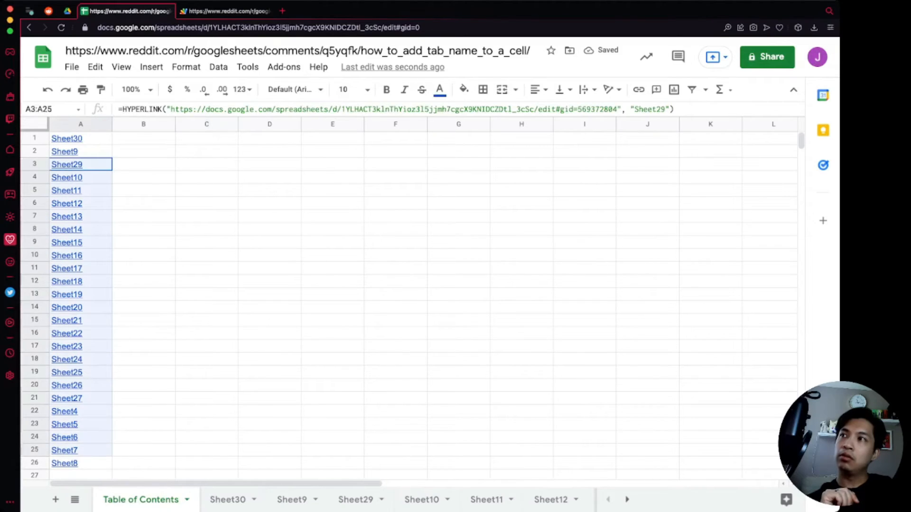
{"action": "left_click", "coordinate": [67, 138]}
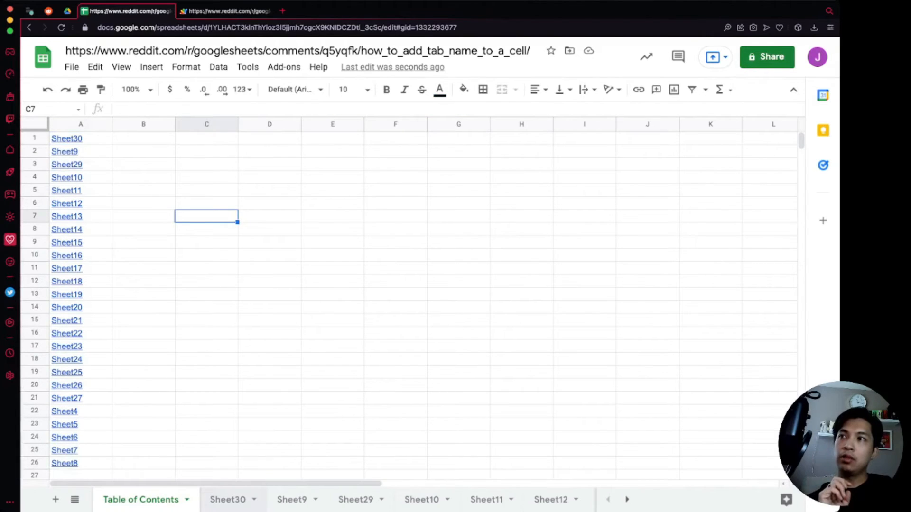
{"action": "right_click", "coordinate": [228, 500]}
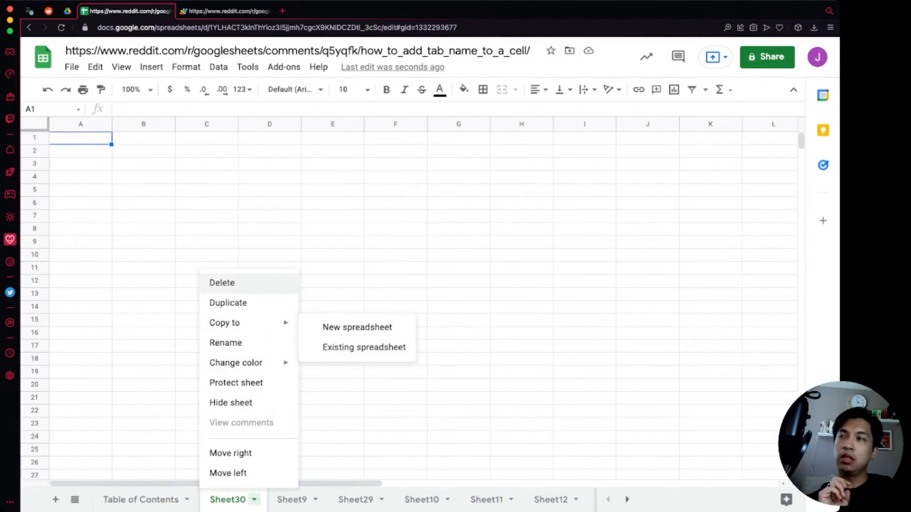
{"action": "left_click", "coordinate": [221, 283]}
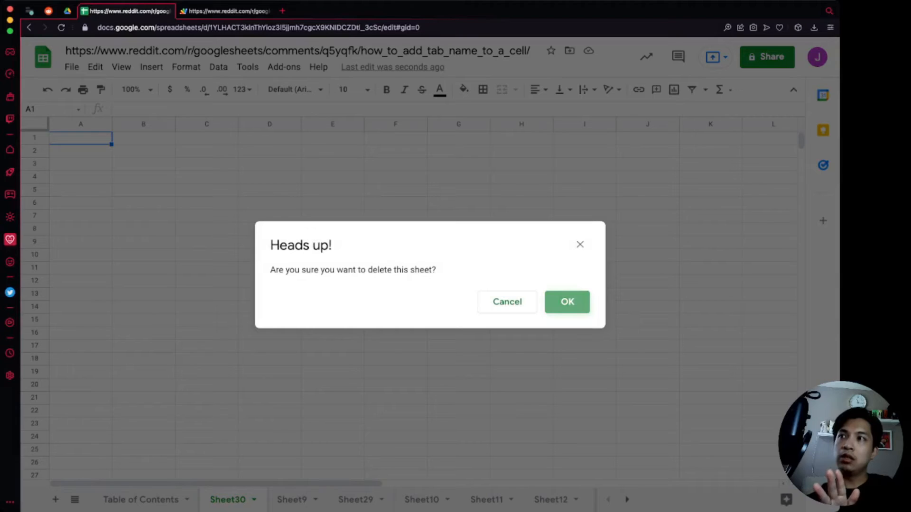
{"action": "left_click", "coordinate": [566, 302]}
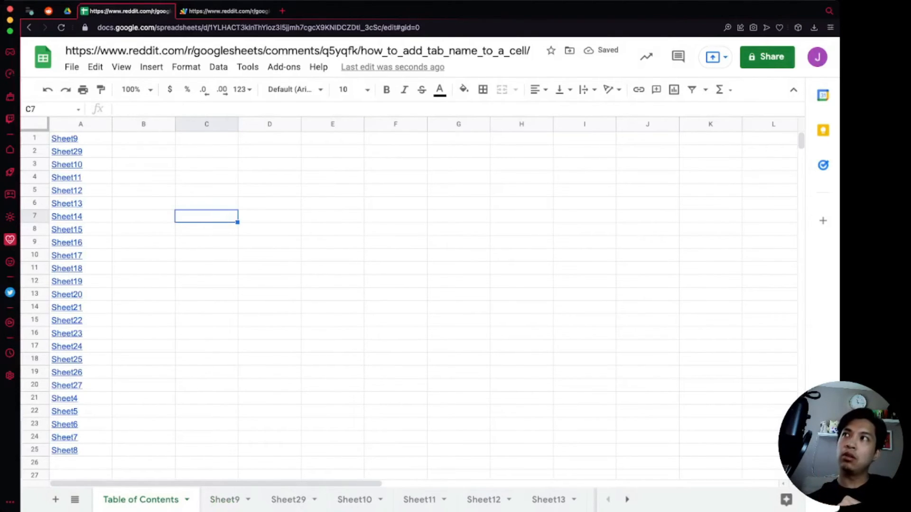
Step: Check the regenerated Sheet9 link in A1 and bring up the zoom levels
{"action": "left_click", "coordinate": [65, 138]}
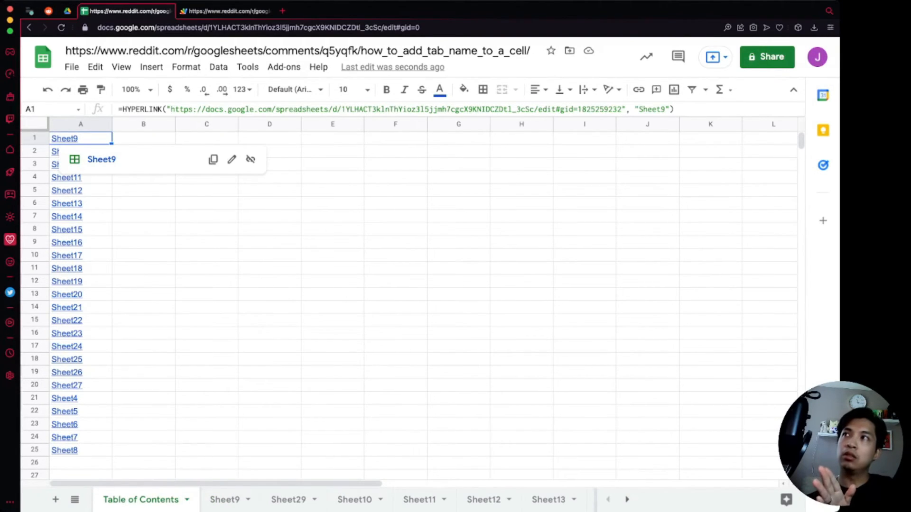
{"action": "left_click", "coordinate": [207, 217]}
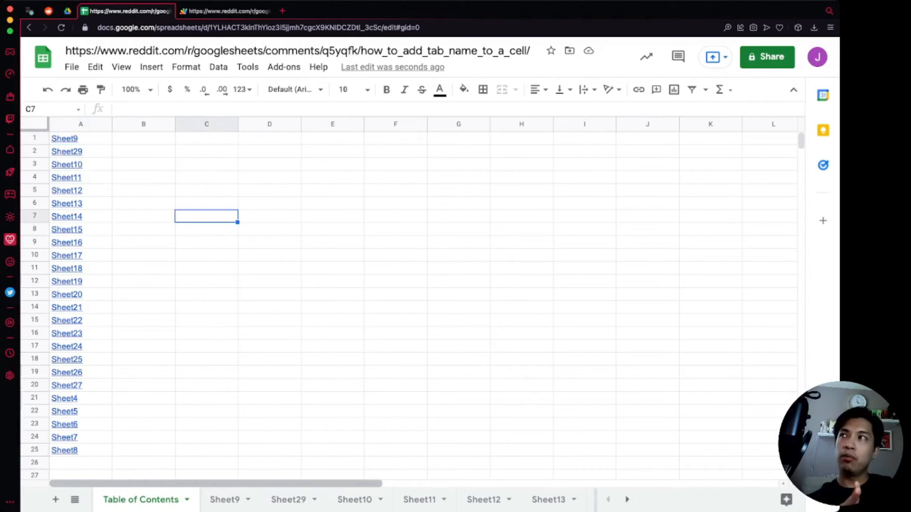
{"action": "left_click", "coordinate": [121, 66]}
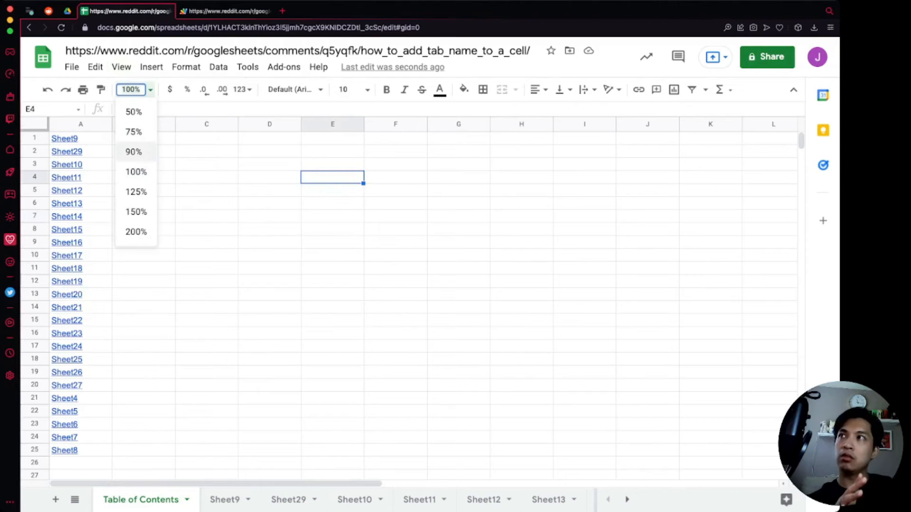
Step: Zoom to 150%, add Sheet31, delete Sheet8, and return to the script project
{"action": "left_click", "coordinate": [136, 212]}
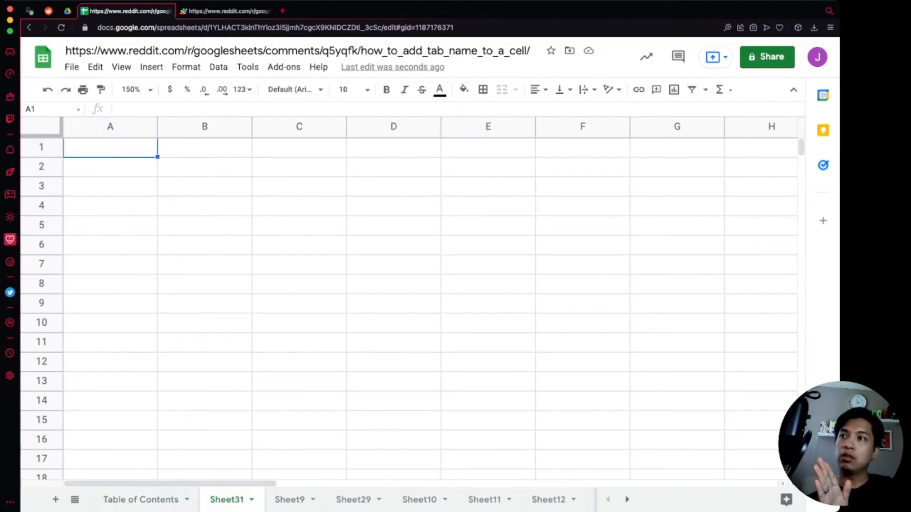
{"action": "left_click", "coordinate": [141, 500]}
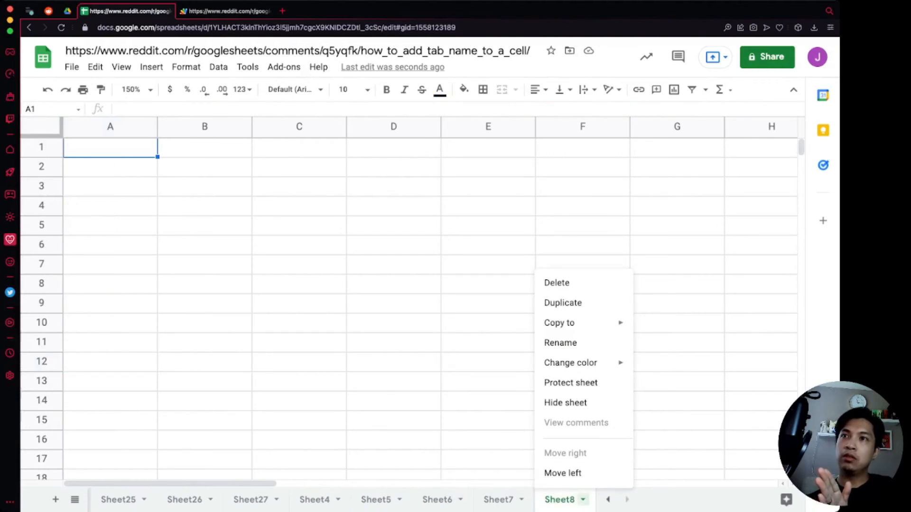
{"action": "left_click", "coordinate": [555, 283]}
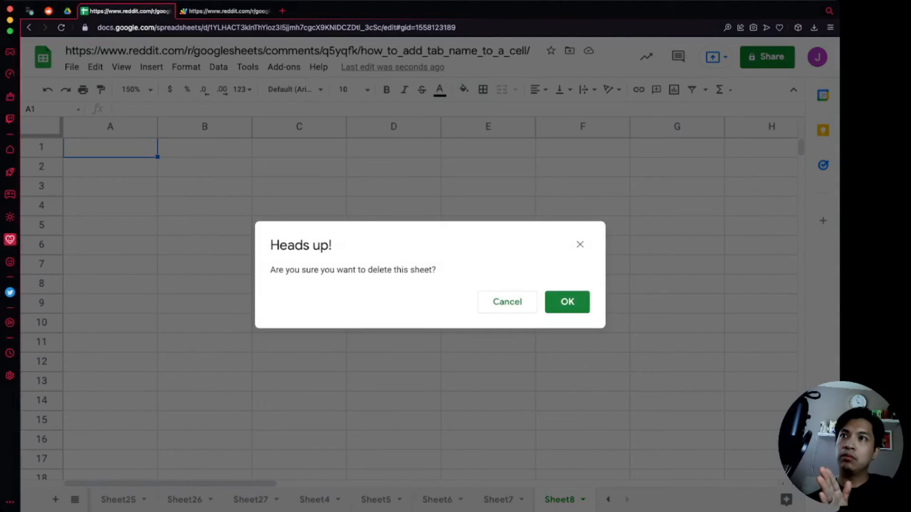
{"action": "left_click", "coordinate": [566, 302]}
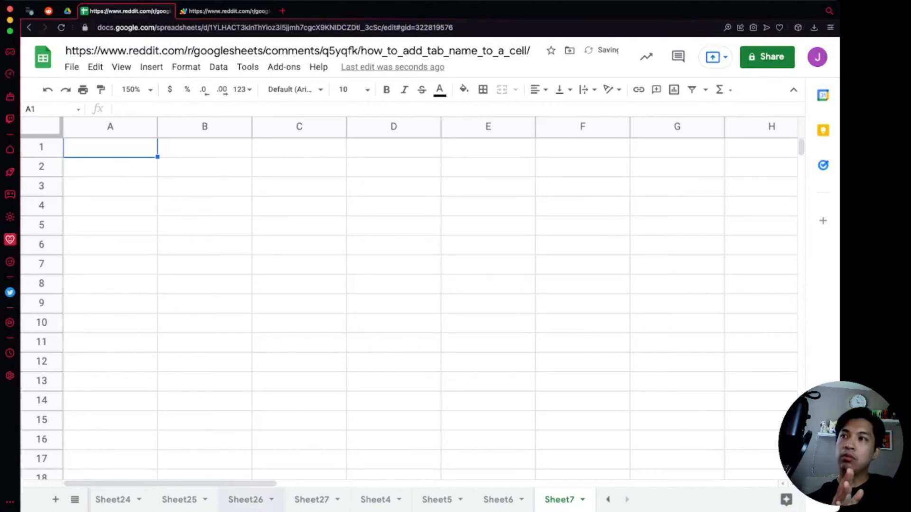
{"action": "left_click", "coordinate": [608, 500]}
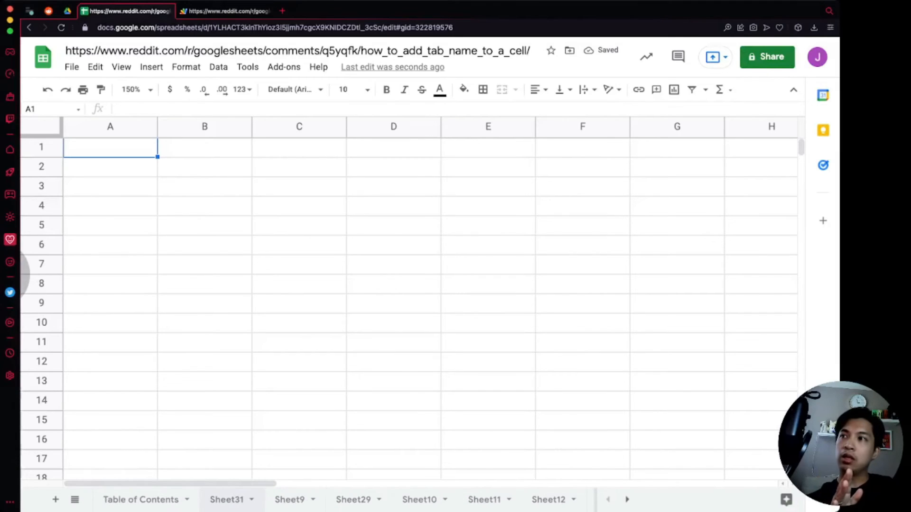
{"action": "left_click", "coordinate": [140, 500]}
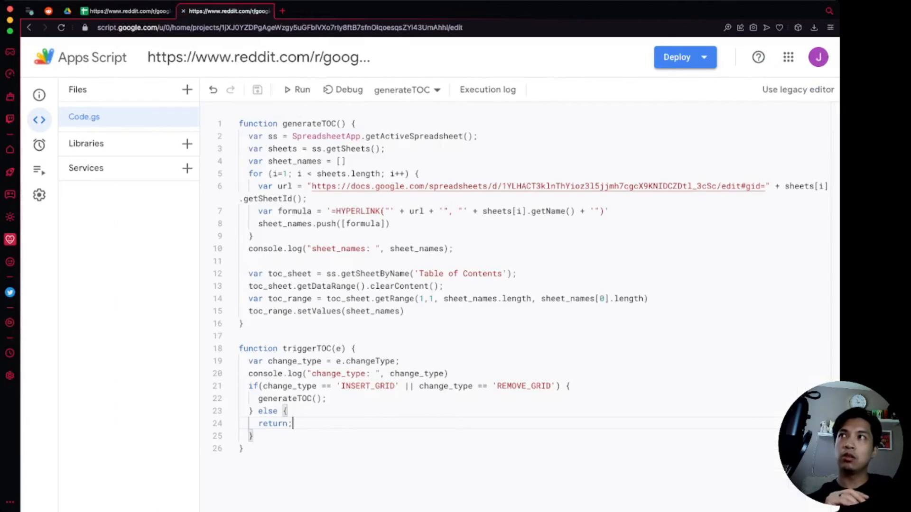
Step: Expand the top triggerTOC execution to read its REMOVE_GRID log and sheet link list
{"action": "left_click", "coordinate": [39, 169]}
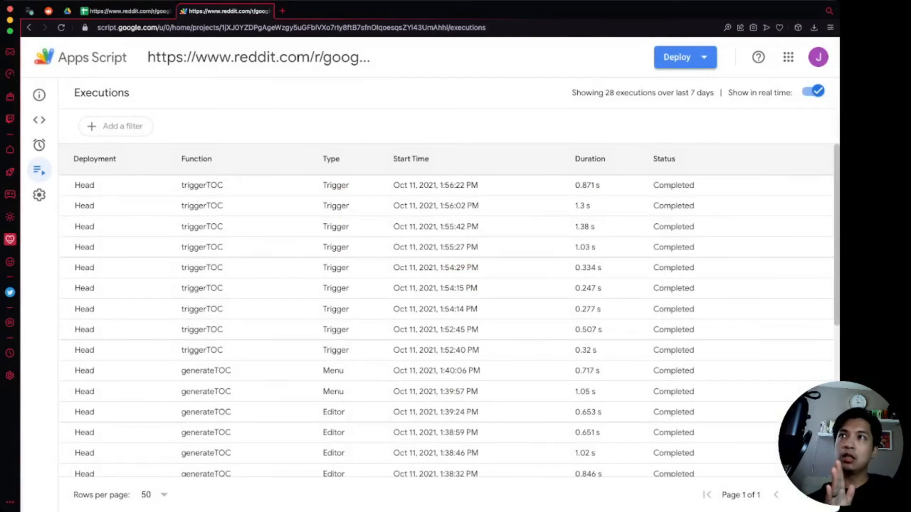
{"action": "left_click", "coordinate": [202, 184]}
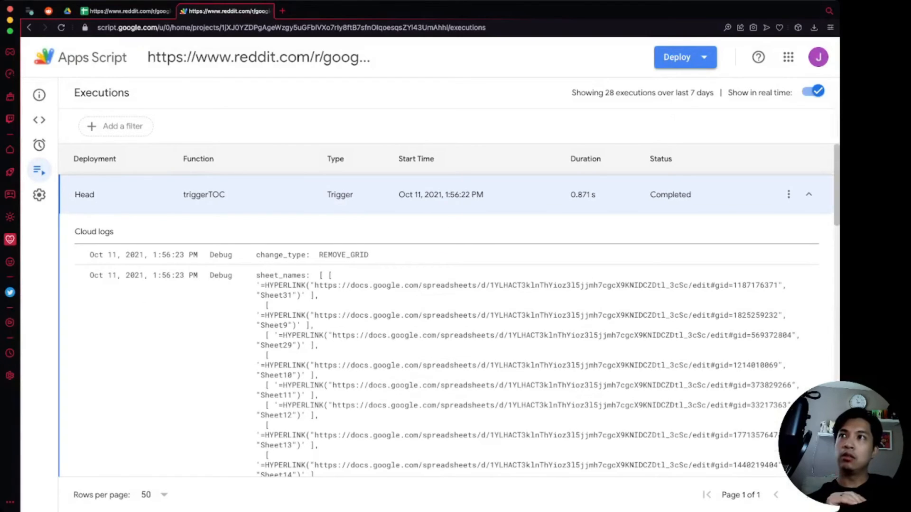